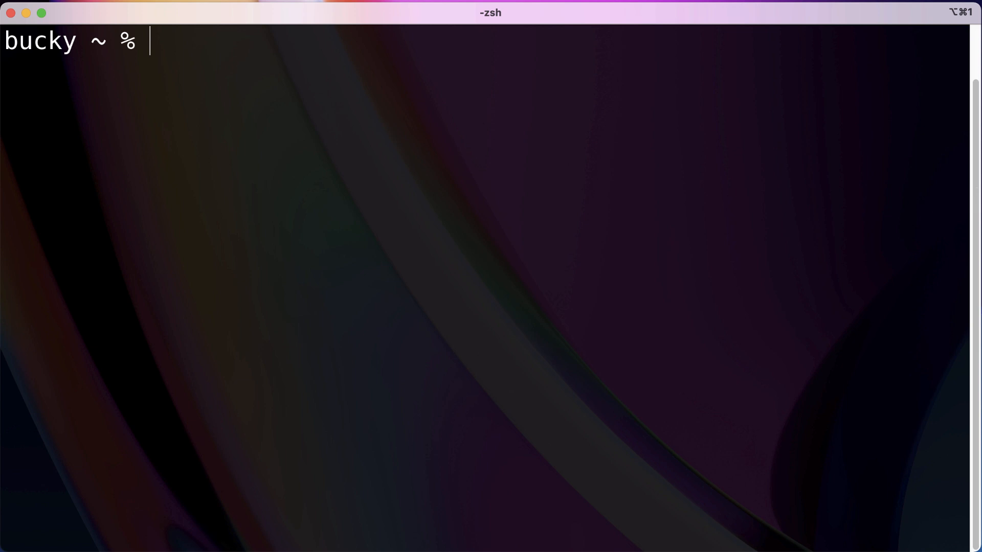
pyautogui.moveTo(499, 158)
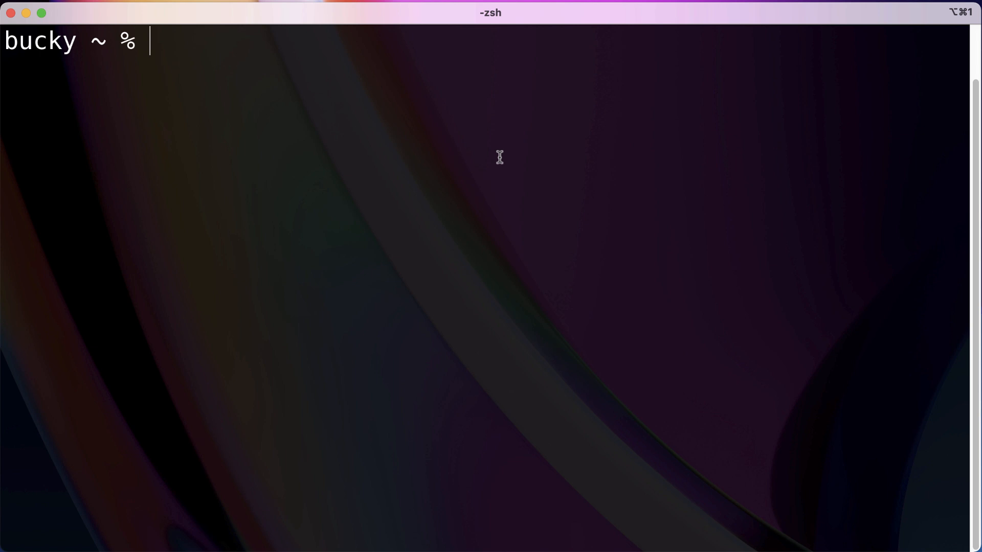
pyautogui.moveTo(483, 149)
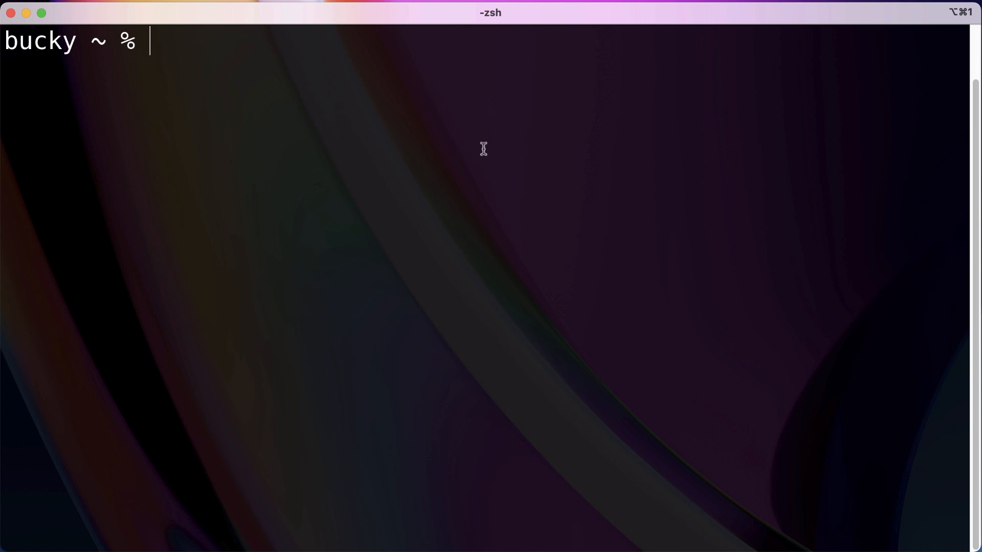
pyautogui.moveTo(485, 151)
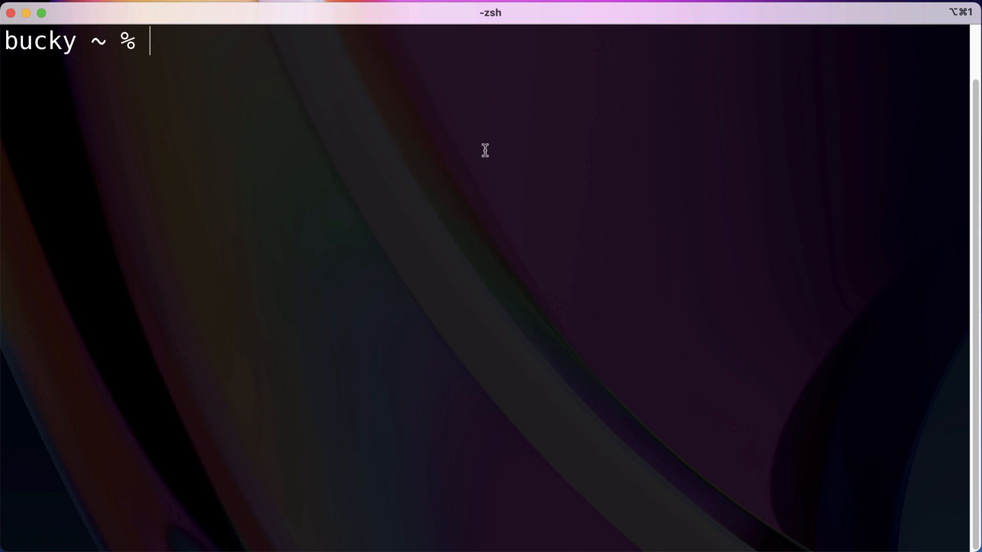
pyautogui.moveTo(484, 155)
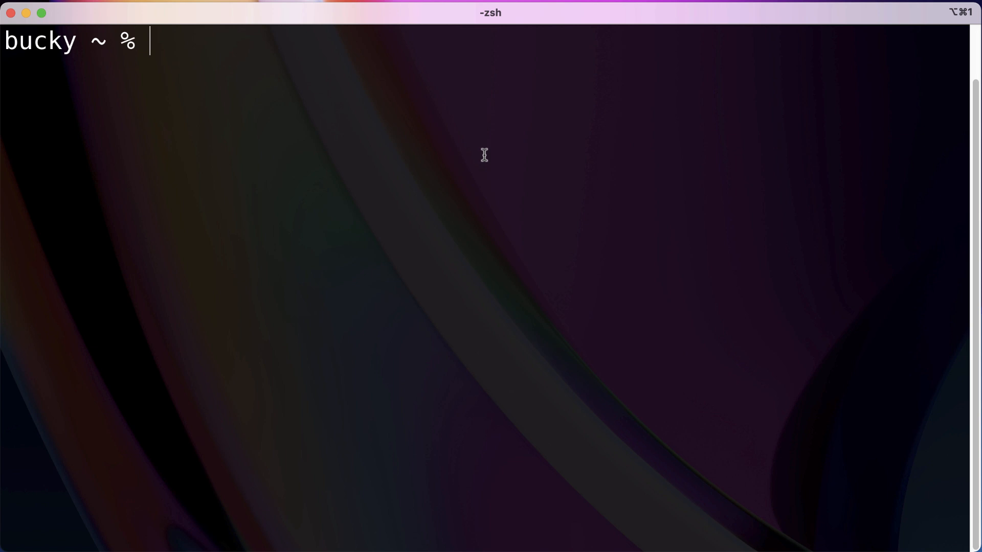
pyautogui.moveTo(318, 79)
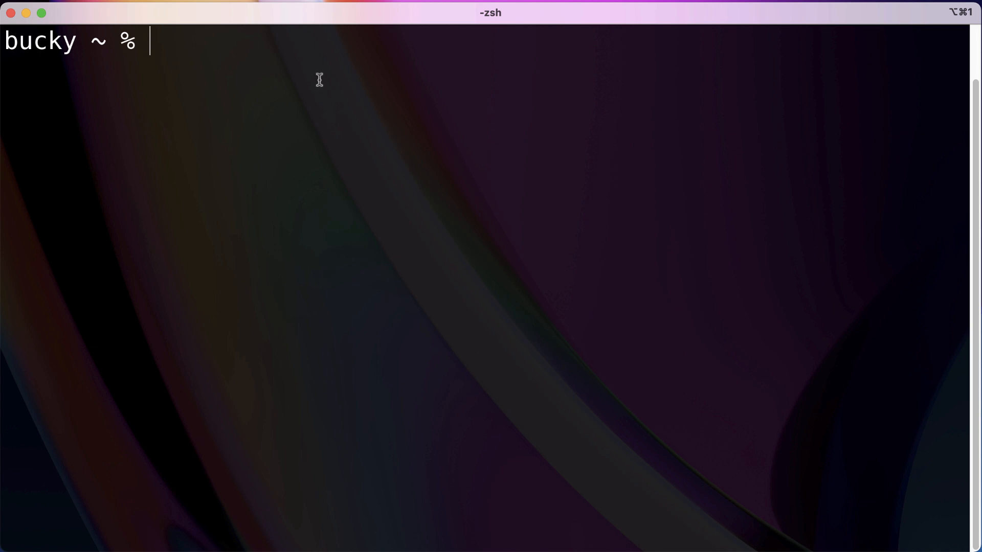
pyautogui.moveTo(327, 75)
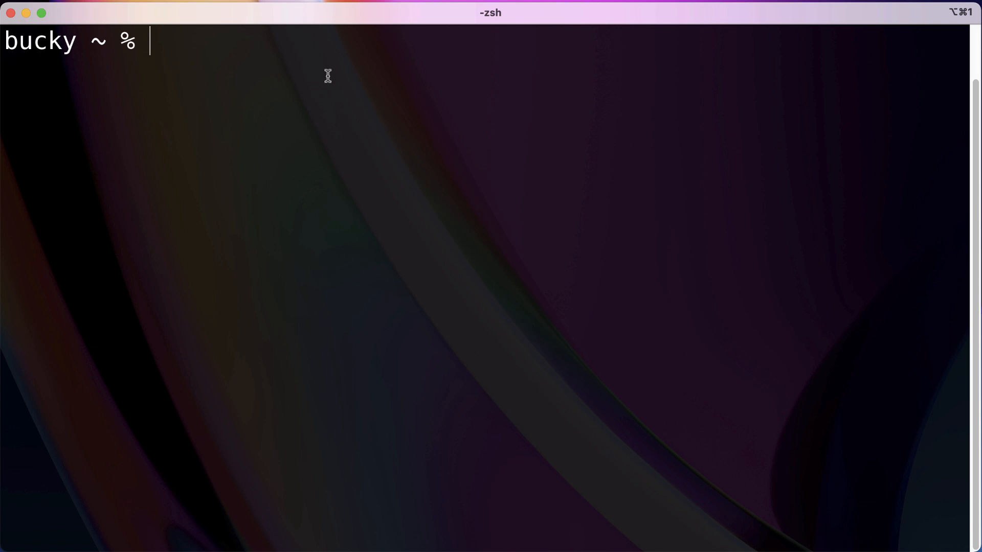
pyautogui.moveTo(342, 208)
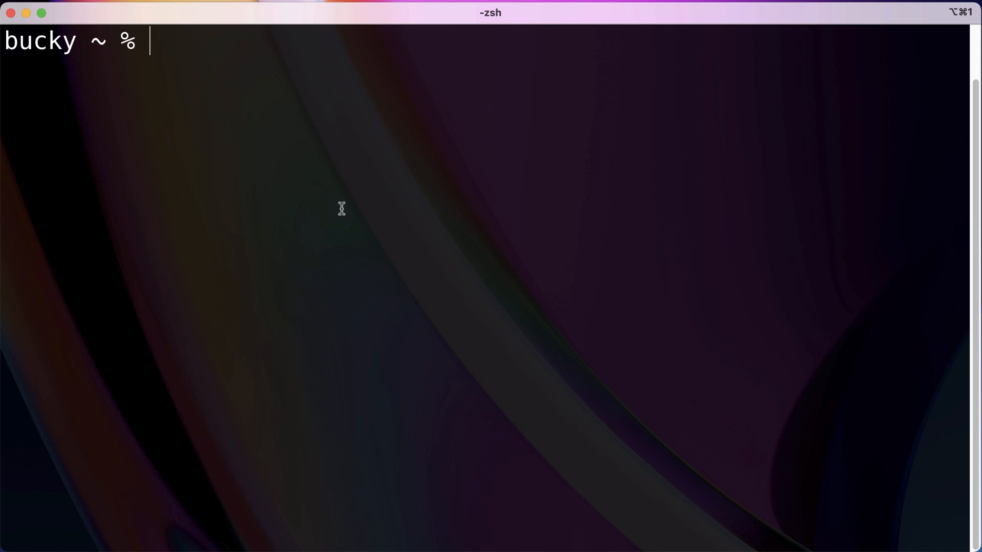
pyautogui.moveTo(712, 258)
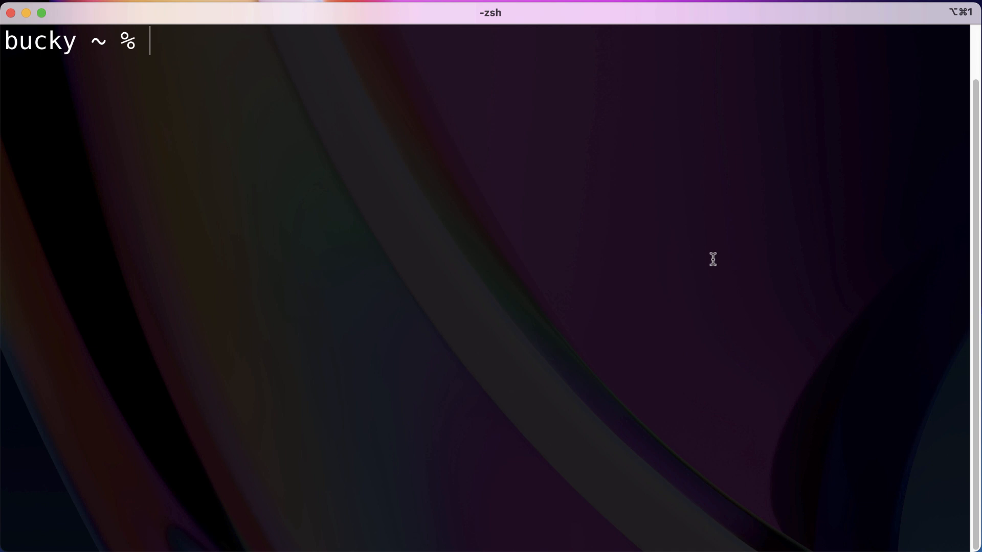
pyautogui.moveTo(711, 258)
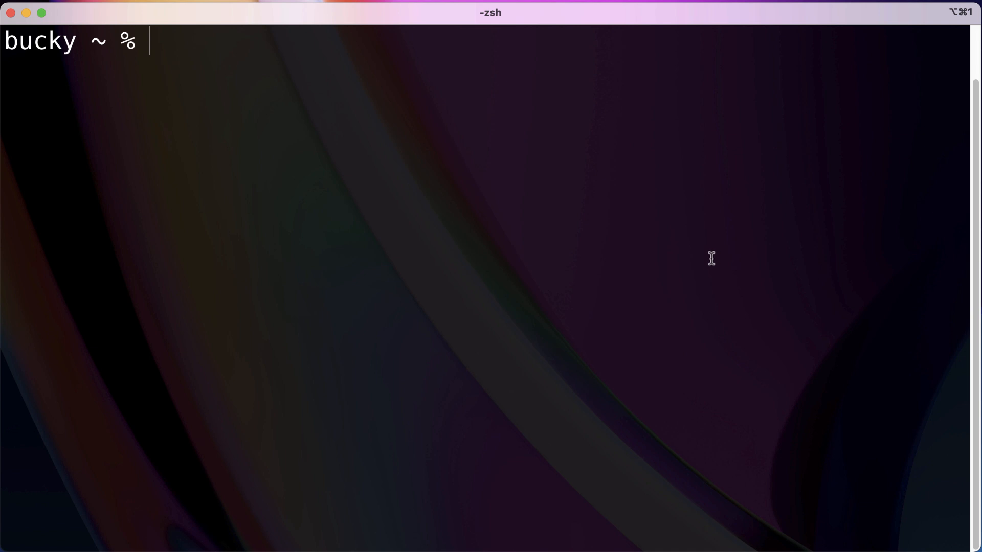
pyautogui.moveTo(707, 252)
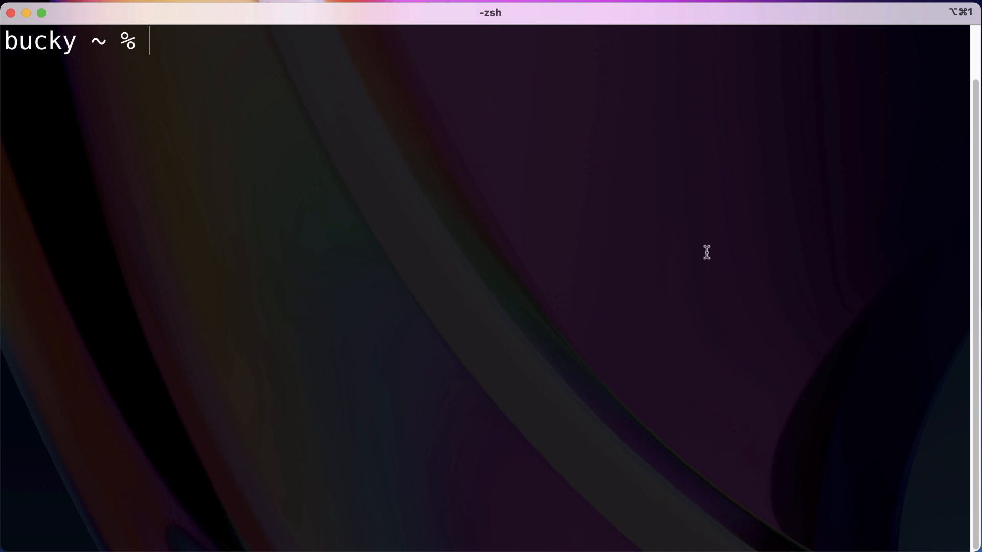
pyautogui.moveTo(571, 183)
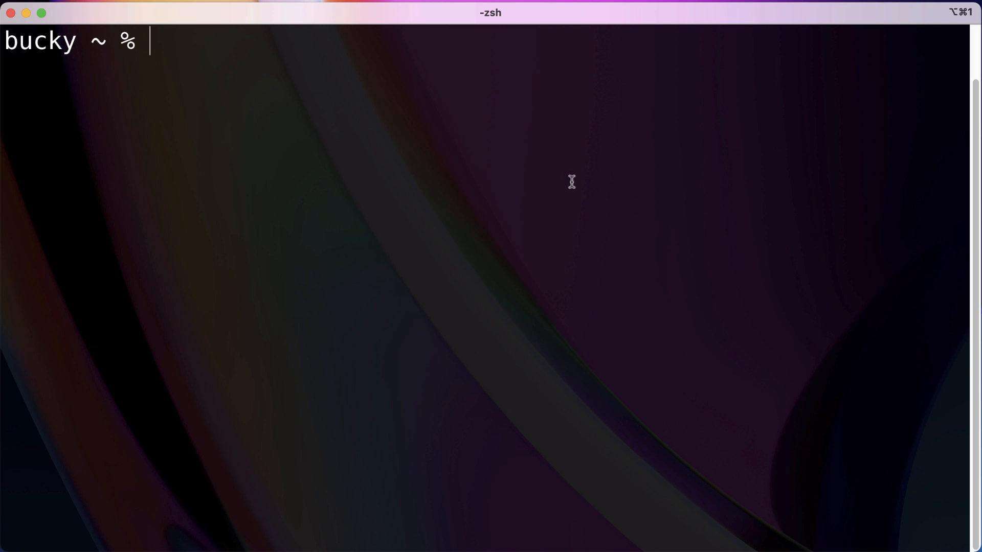
pyautogui.moveTo(429, 178)
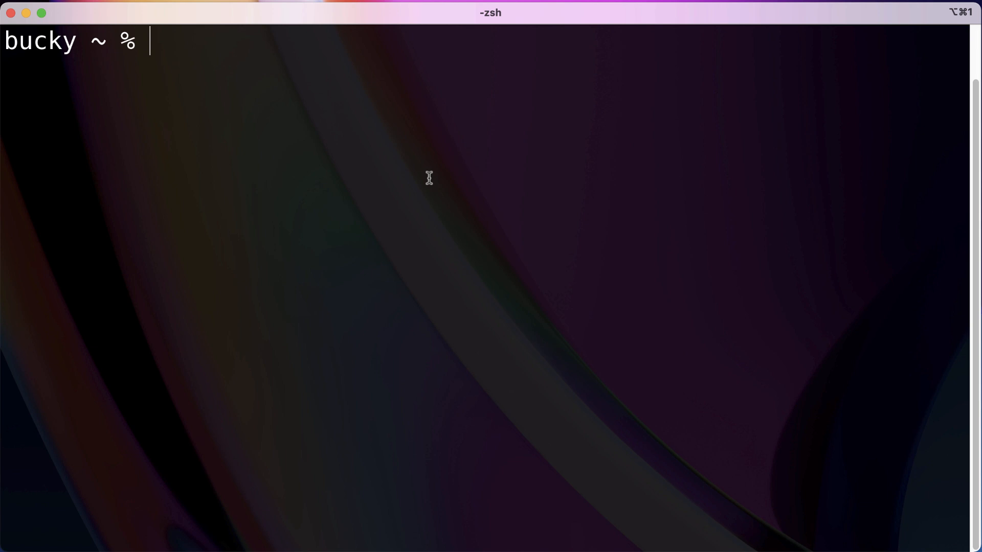
# Step: Move into a new Temp folder on the Desktop and clear the terminal screen
pyautogui.write('cd D')
pyautogui.write('mk')
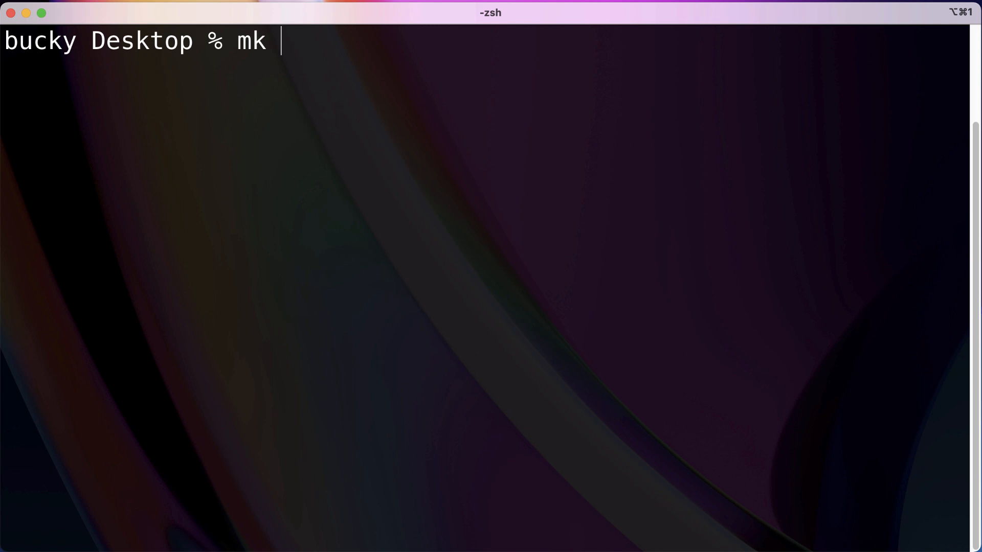
pyautogui.write('dir Temp')
pyautogui.write('ls')
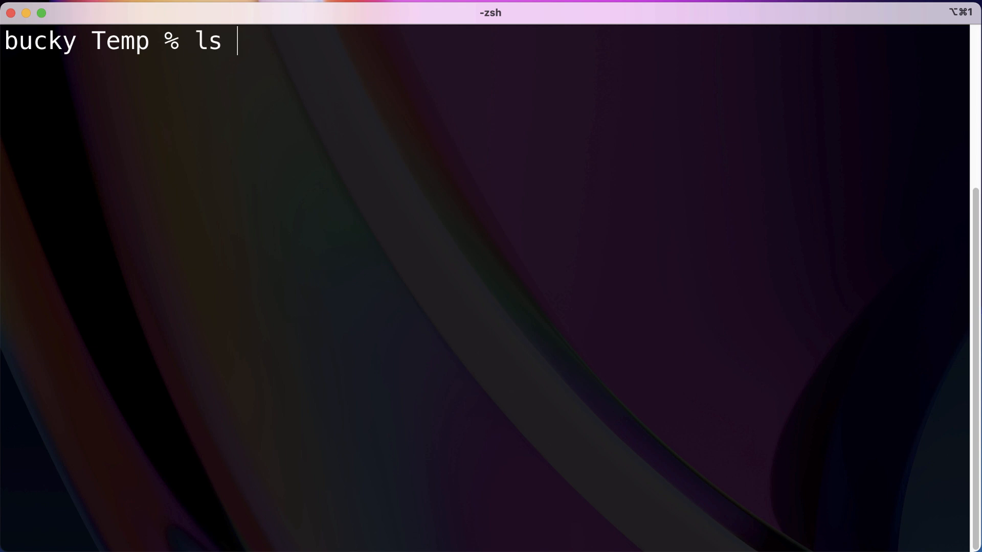
pyautogui.write('clear')
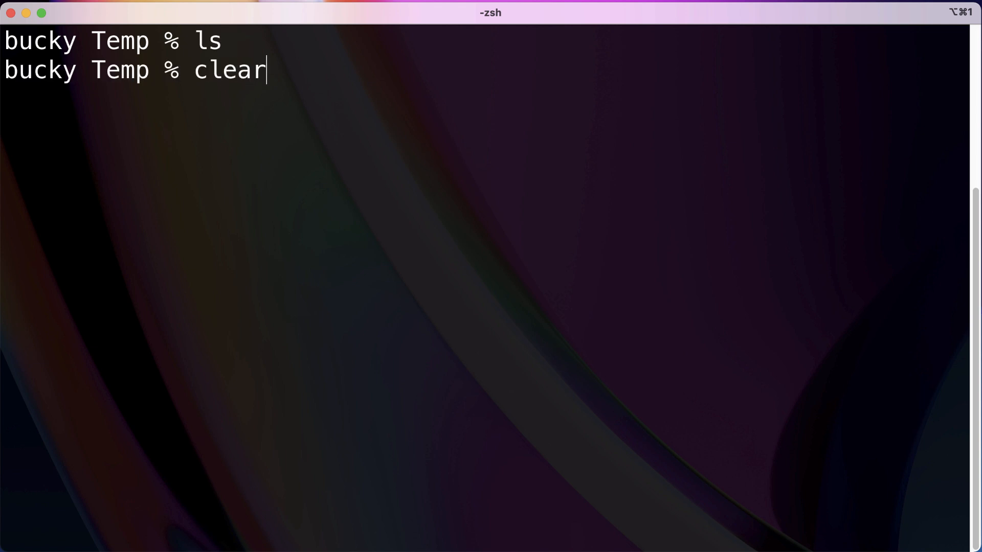
pyautogui.press('Return')
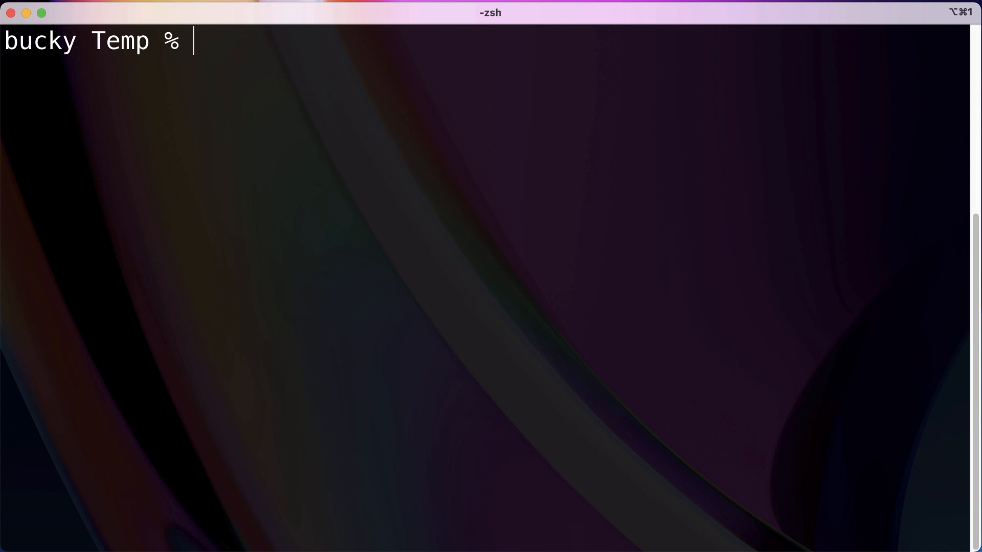
# Step: Compose the nano Dockerfile command at the prompt inside Temp
pyautogui.write('nano')
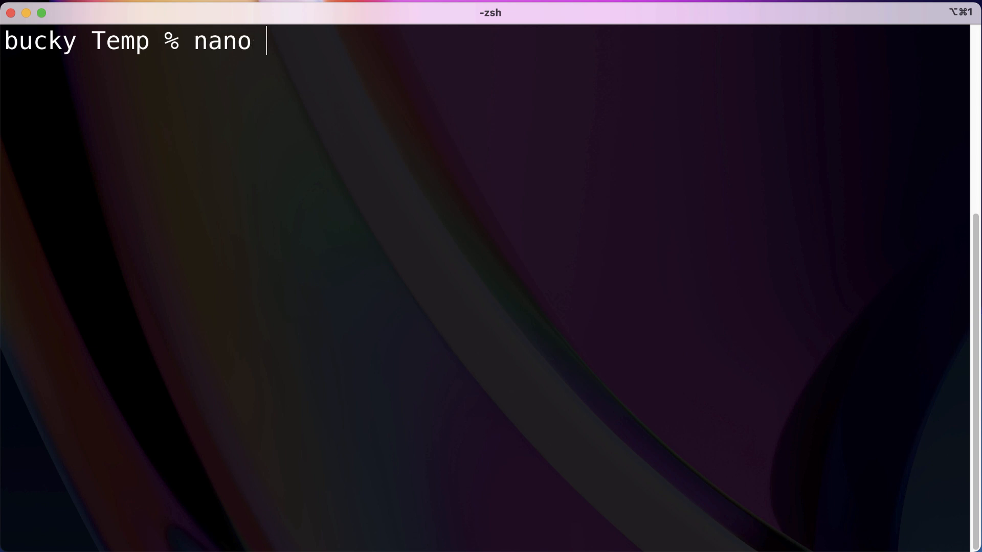
pyautogui.write('Dockerfi')
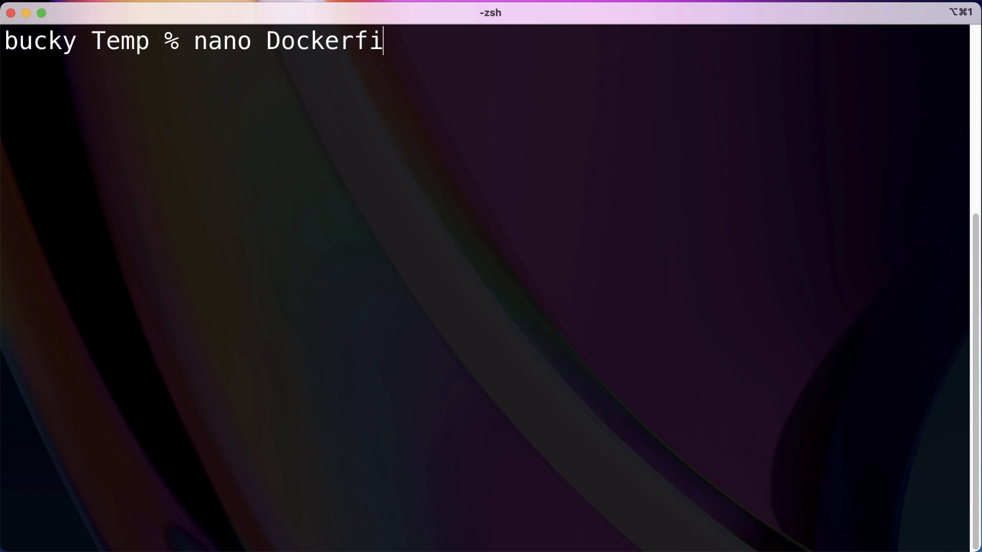
pyautogui.write('le')
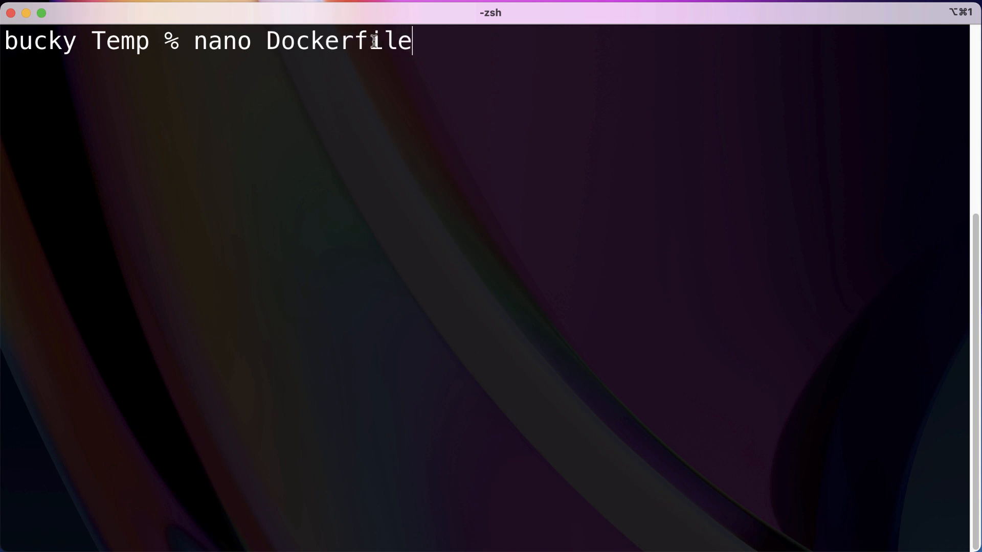
pyautogui.moveTo(418, 54)
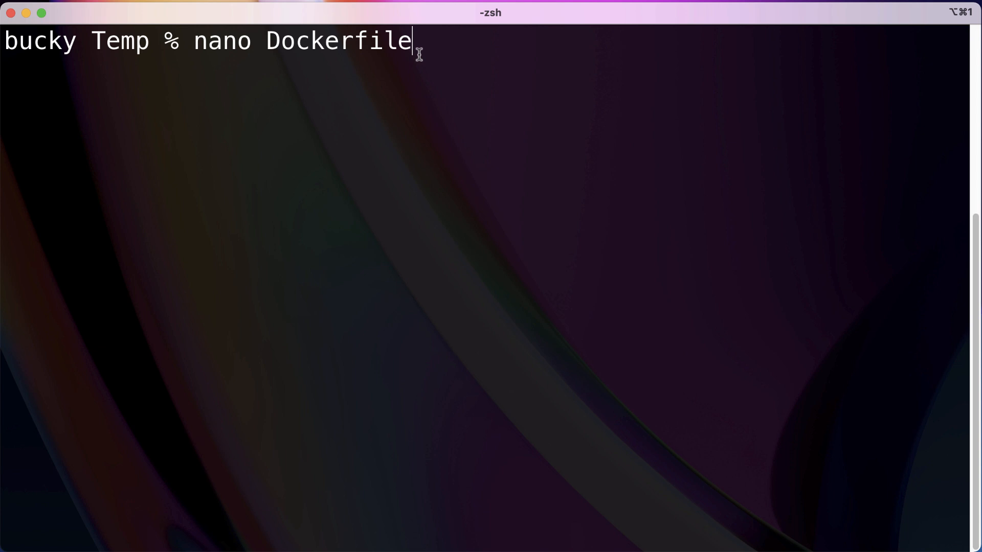
pyautogui.doubleClick(294, 41)
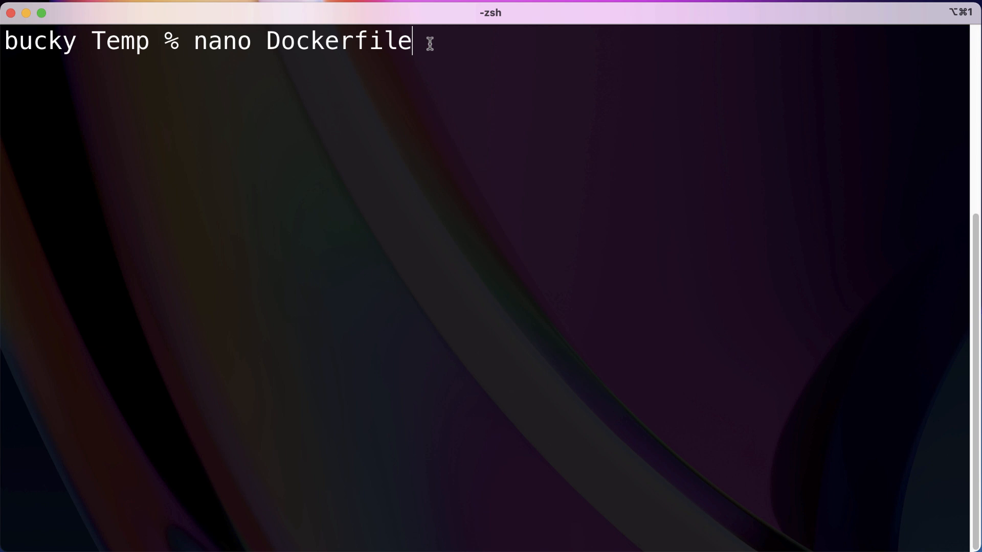
# Step: Run nano Dockerfile to open a new empty Dockerfile in the editor
pyautogui.press('Return')
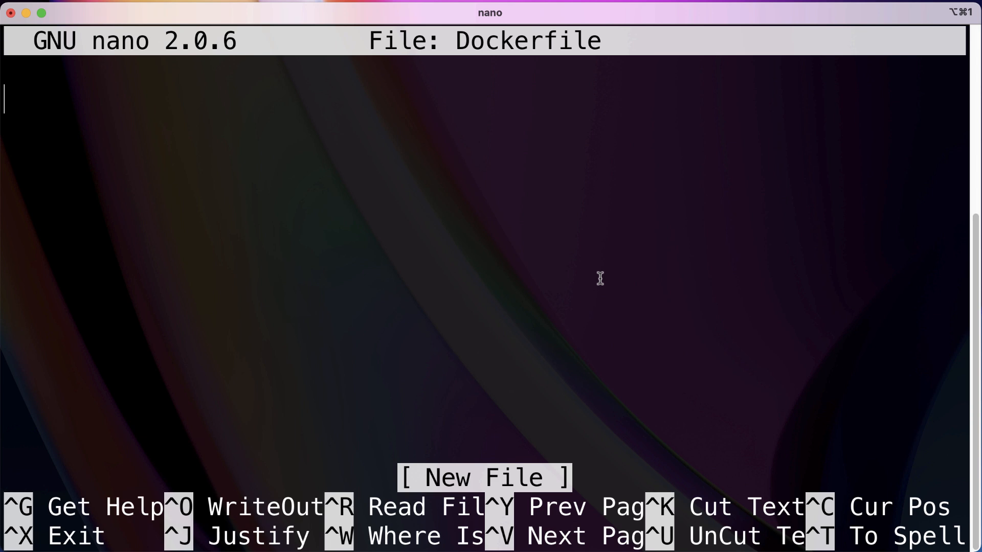
pyautogui.moveTo(592, 279)
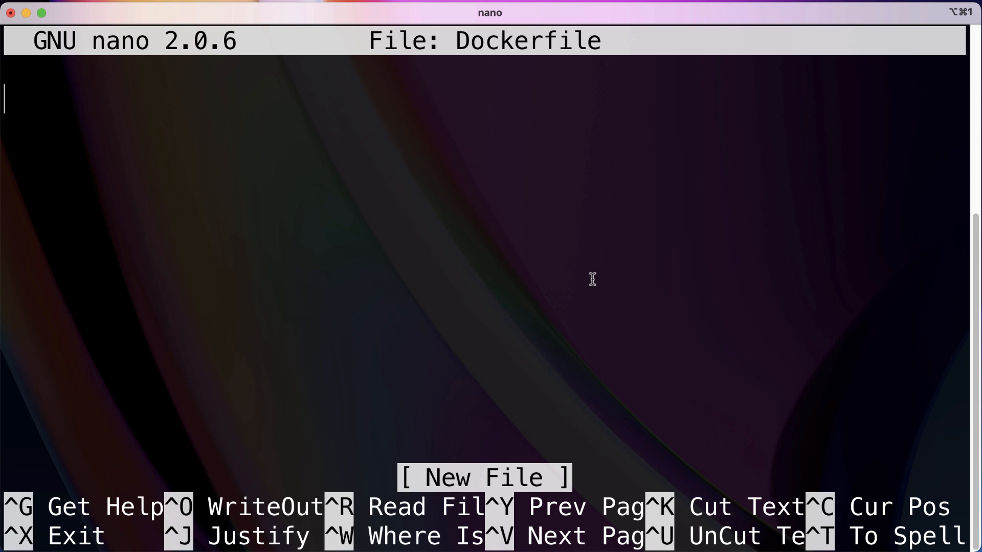
pyautogui.moveTo(442, 276)
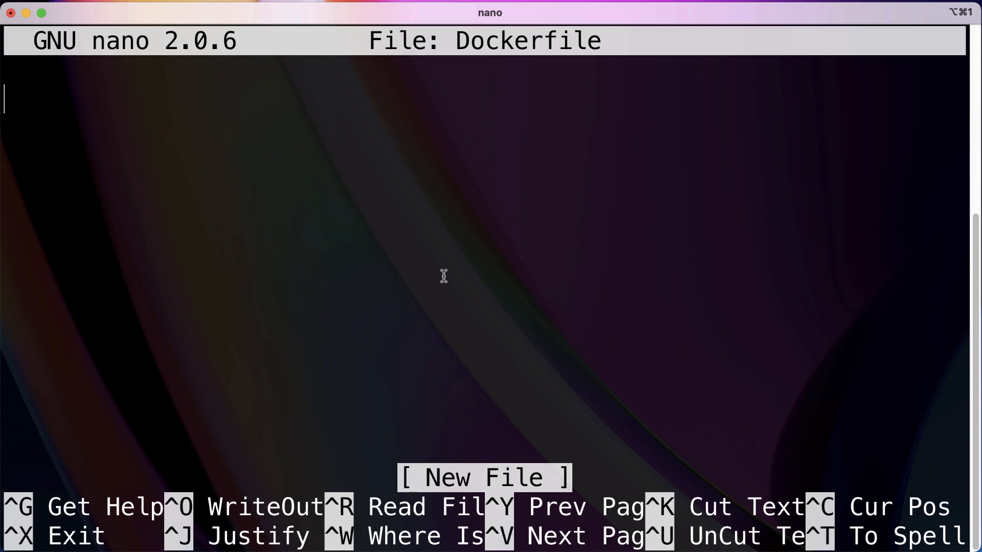
# Step: Write FROM alpine:latest as the Dockerfile's first line
pyautogui.write('FROM')
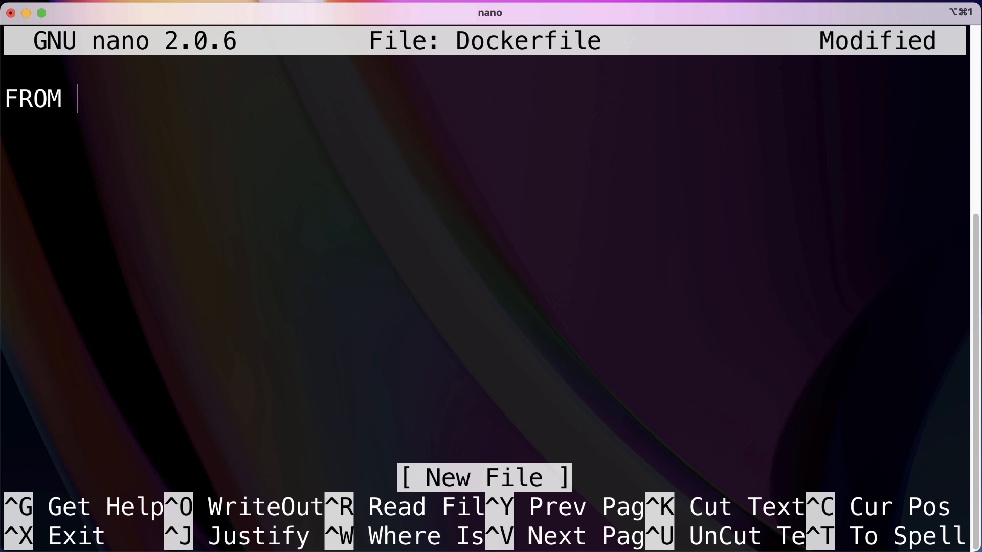
pyautogui.write('alpine')
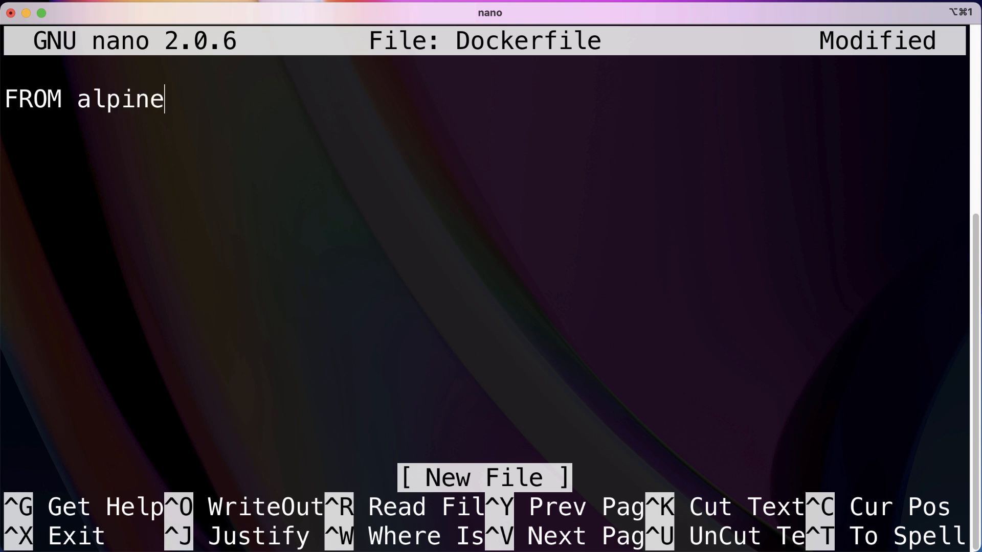
pyautogui.write(':latest')
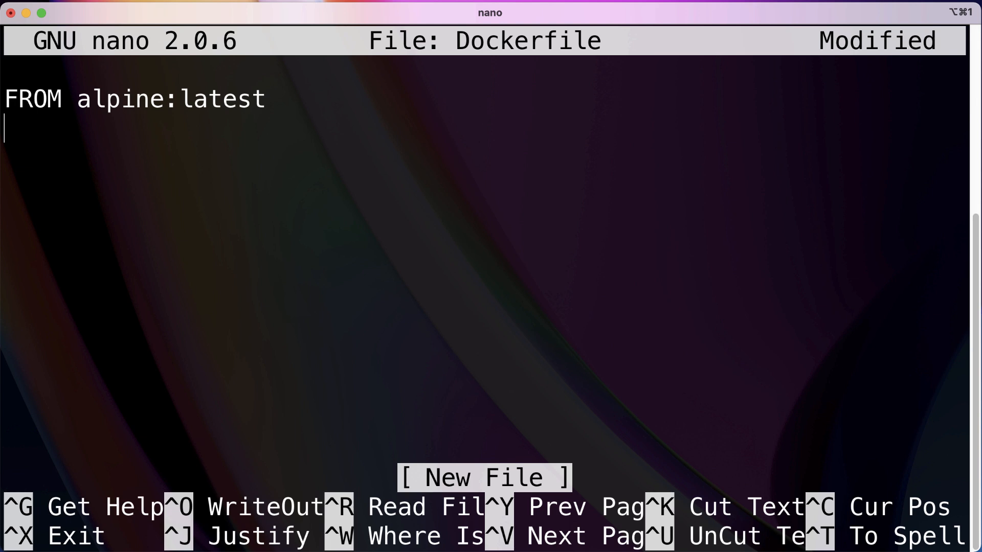
# Step: Write RUN apk add --update redis as the second line, removing stray characters after RUN
pyautogui.write('RUN')
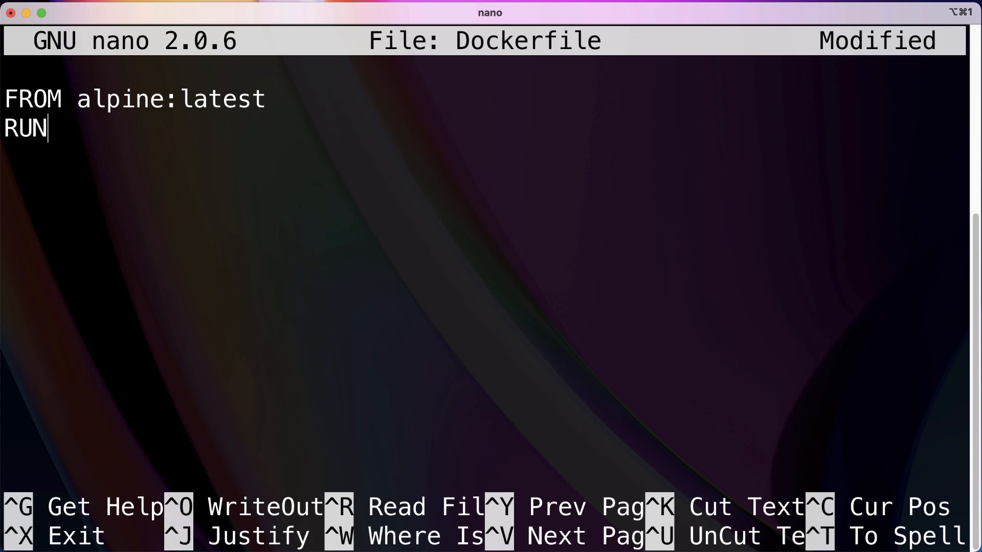
pyautogui.write('" "')
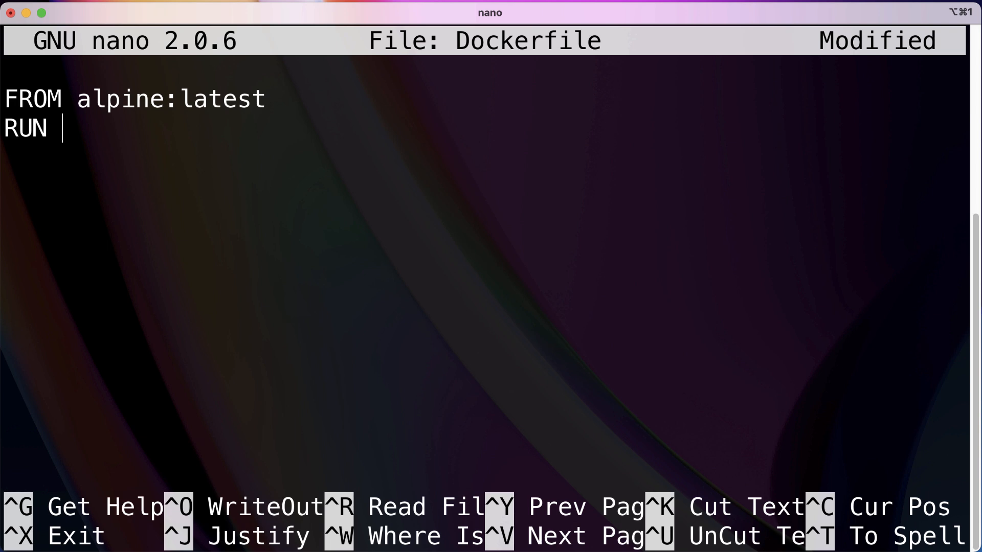
pyautogui.write('fhdkjghfd')
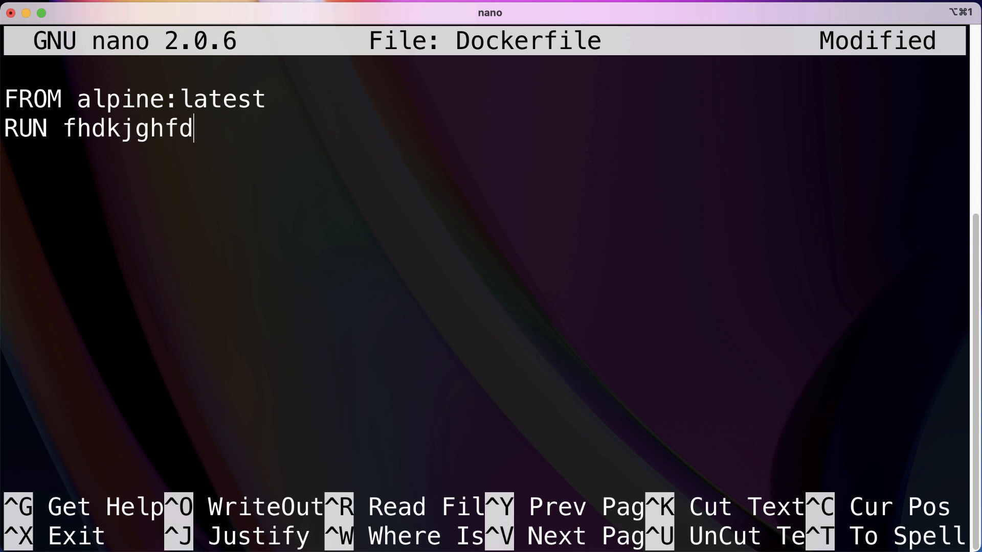
pyautogui.press('BackSpace')
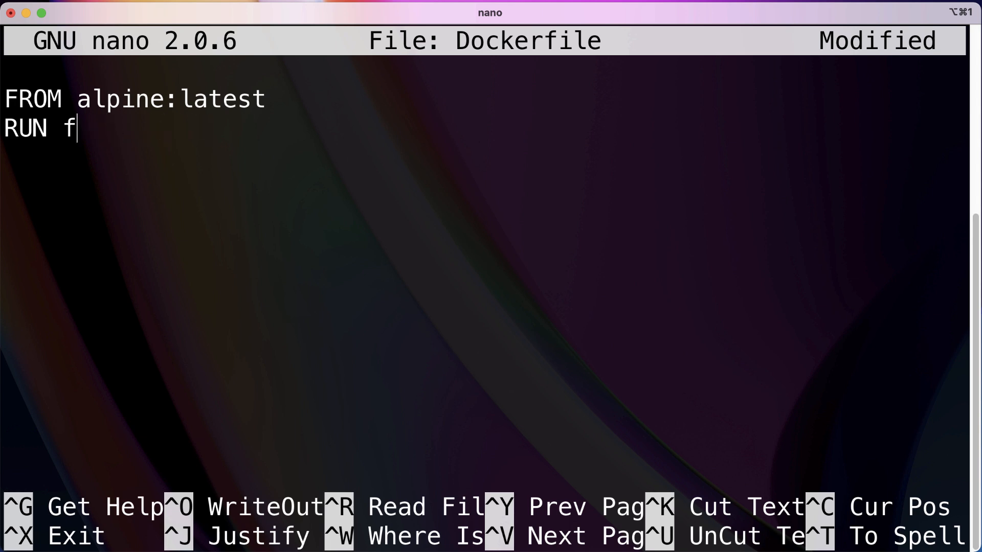
pyautogui.moveTo(335, 88)
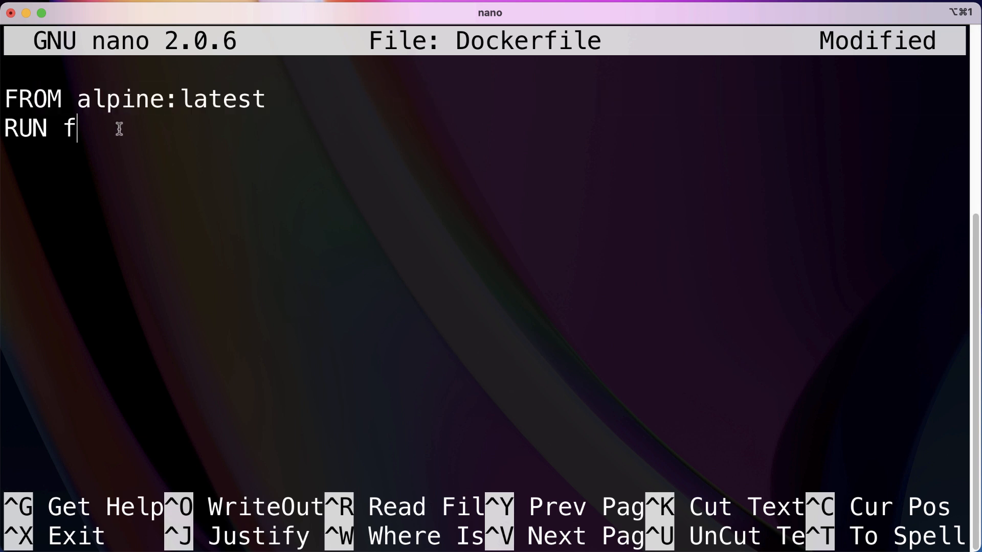
pyautogui.press('backspace')
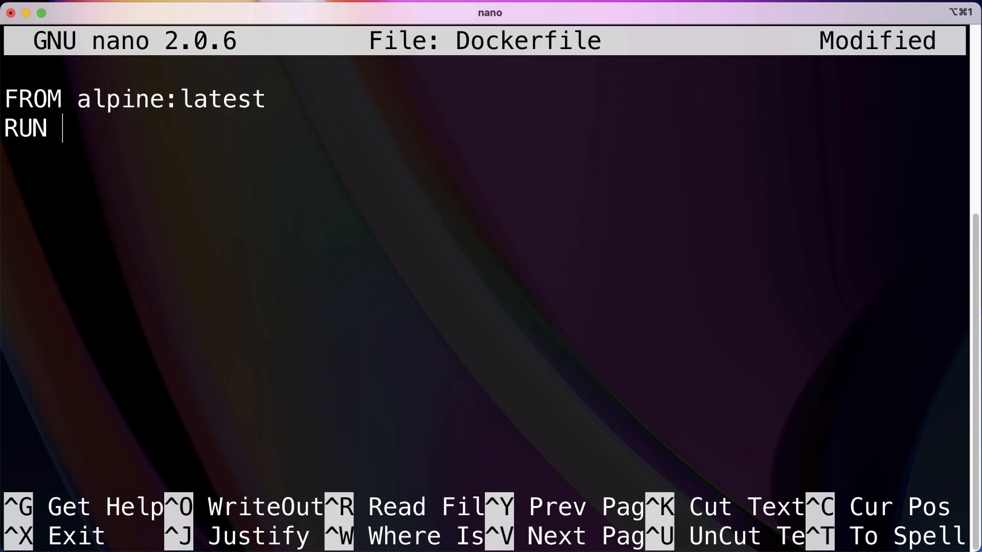
pyautogui.write('apk')
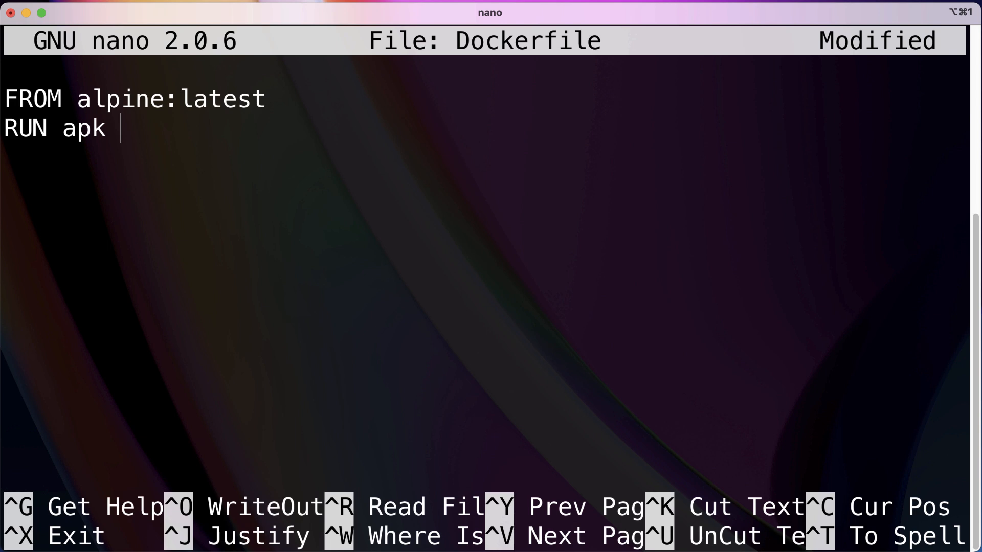
pyautogui.write('add --update')
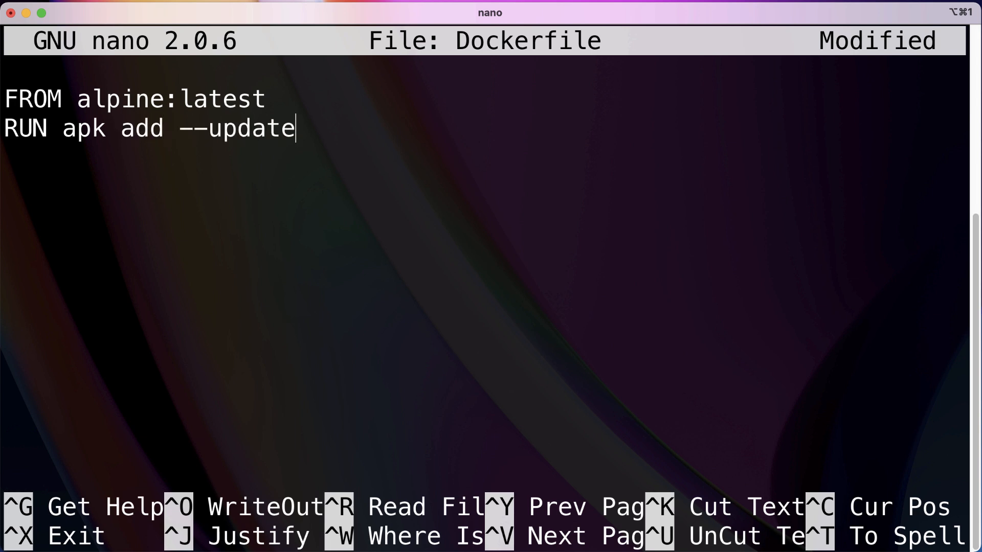
pyautogui.write('redis')
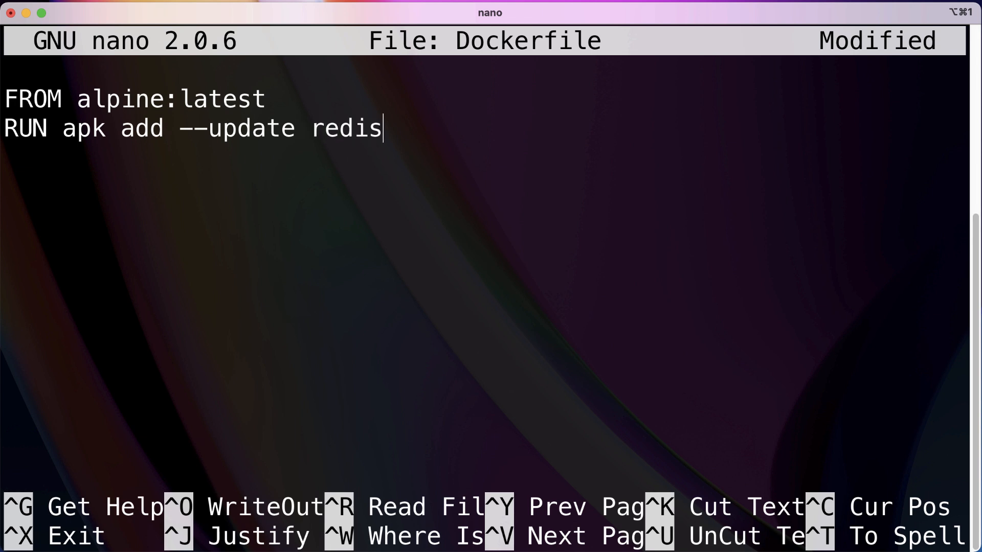
pyautogui.moveTo(564, 202)
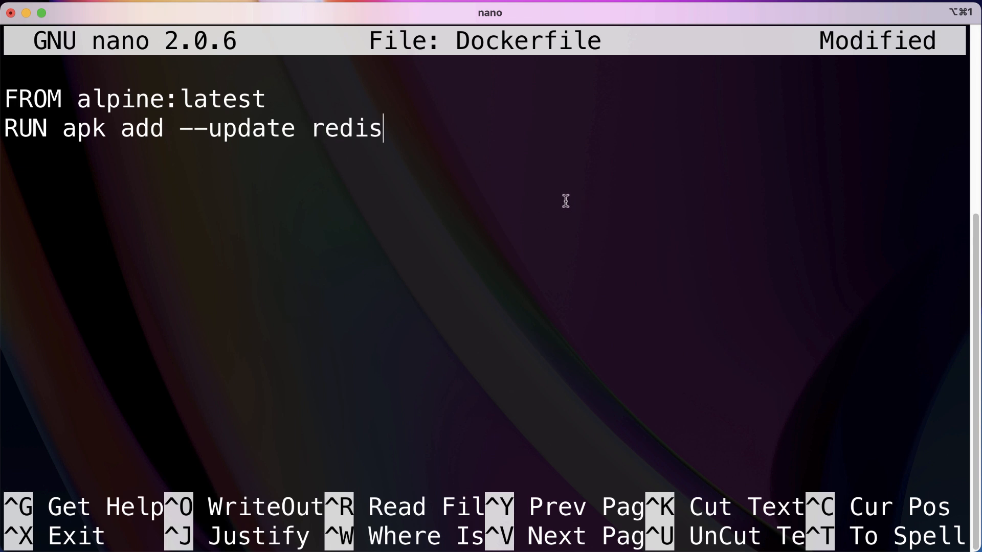
pyautogui.moveTo(540, 236)
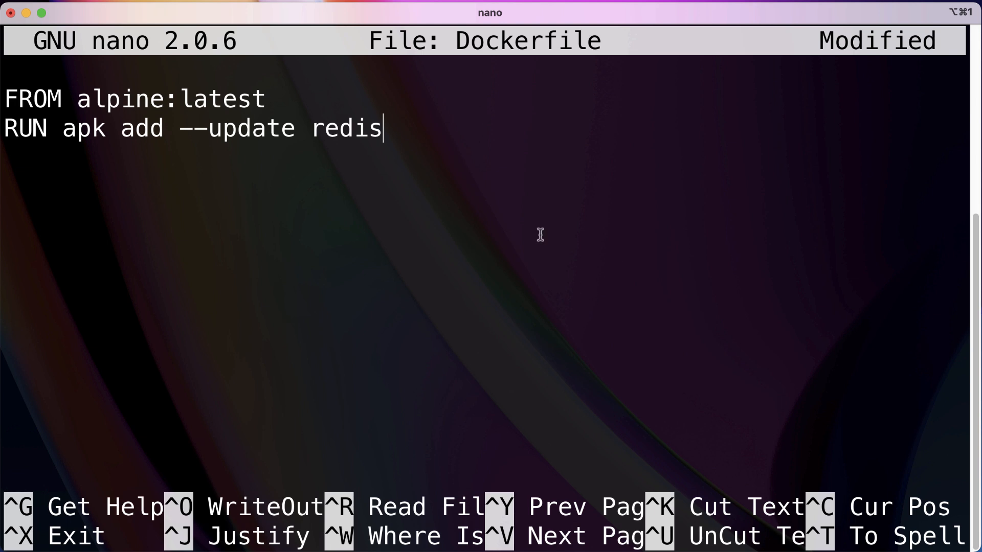
pyautogui.moveTo(65, 198)
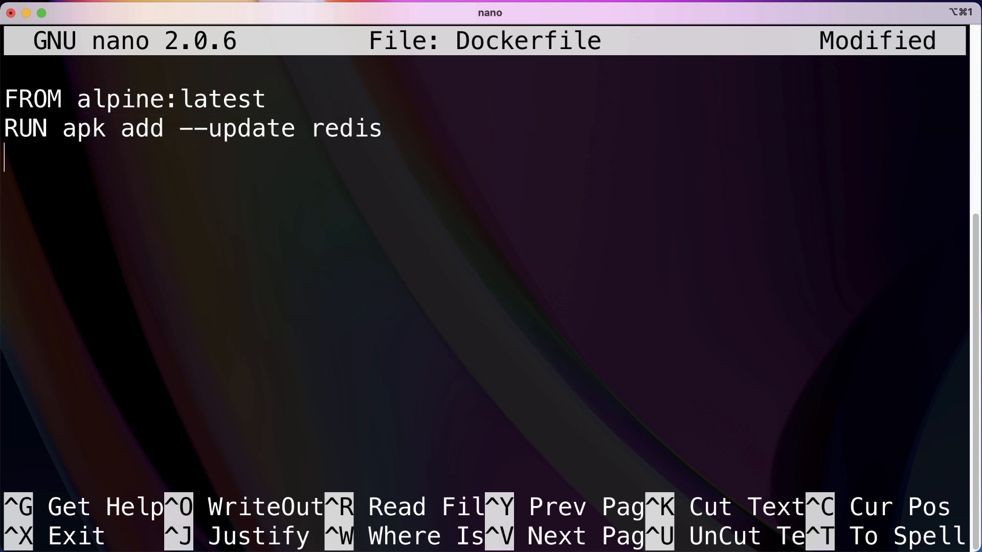
pyautogui.moveTo(32, 147)
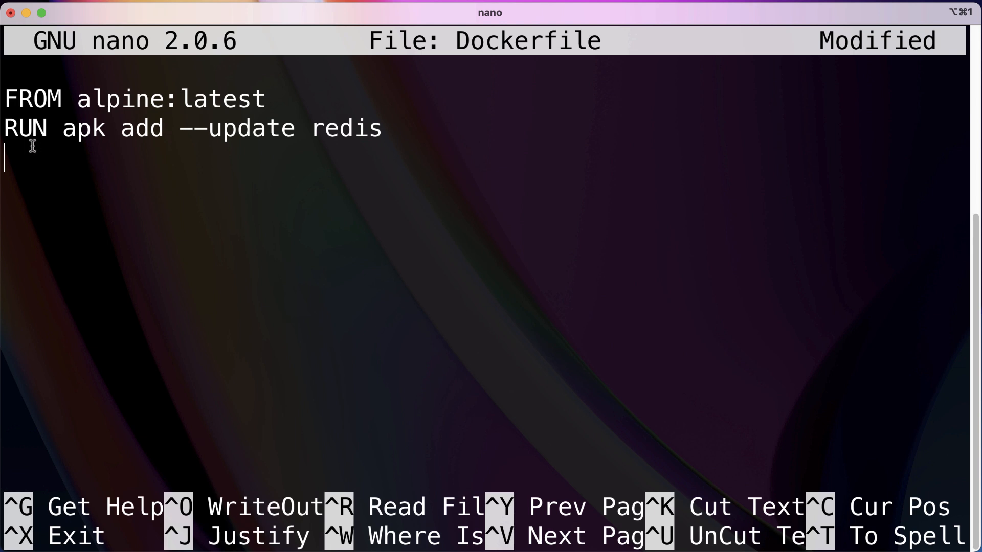
pyautogui.moveTo(66, 175)
pyautogui.write('CMD')
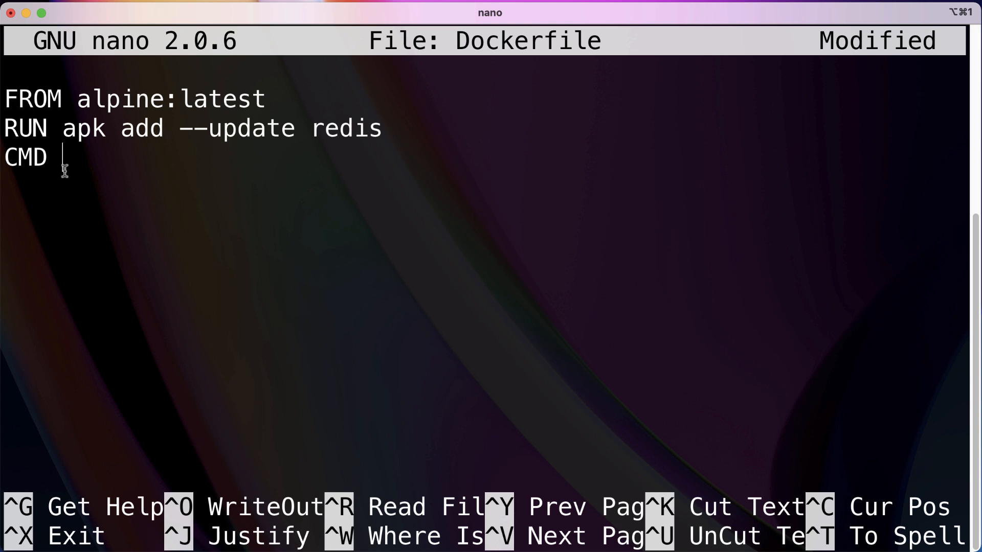
# Step: Add CMD ["redis-server"] as the third line, drop the test comment, and save the Dockerfile
pyautogui.moveTo(5, 129); pyautogui.dragTo(380, 129)
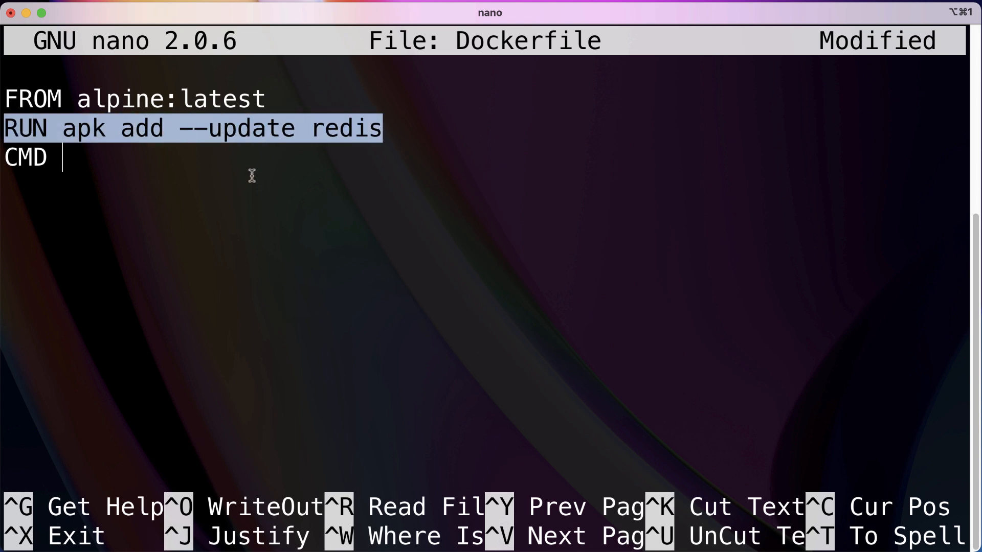
pyautogui.moveTo(202, 140)
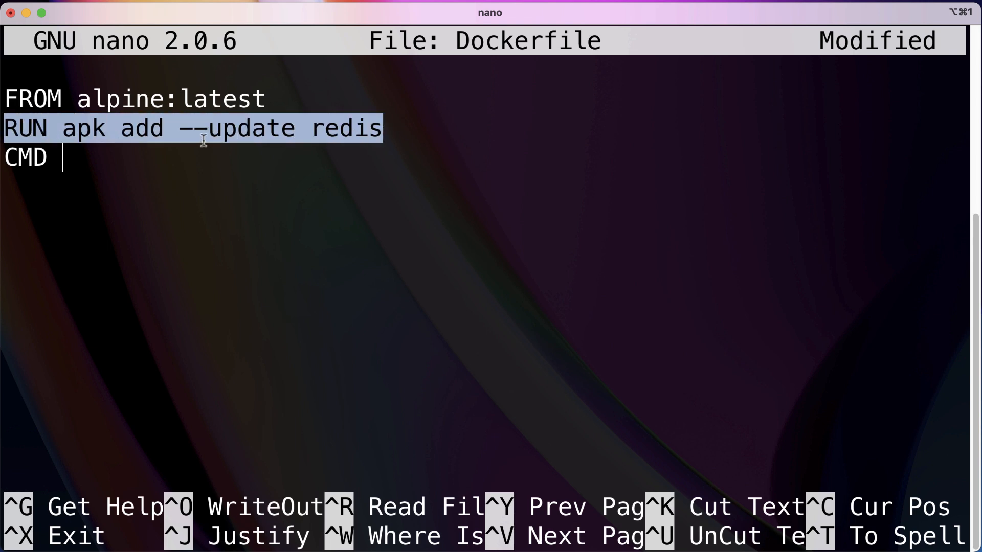
pyautogui.click(98, 157)
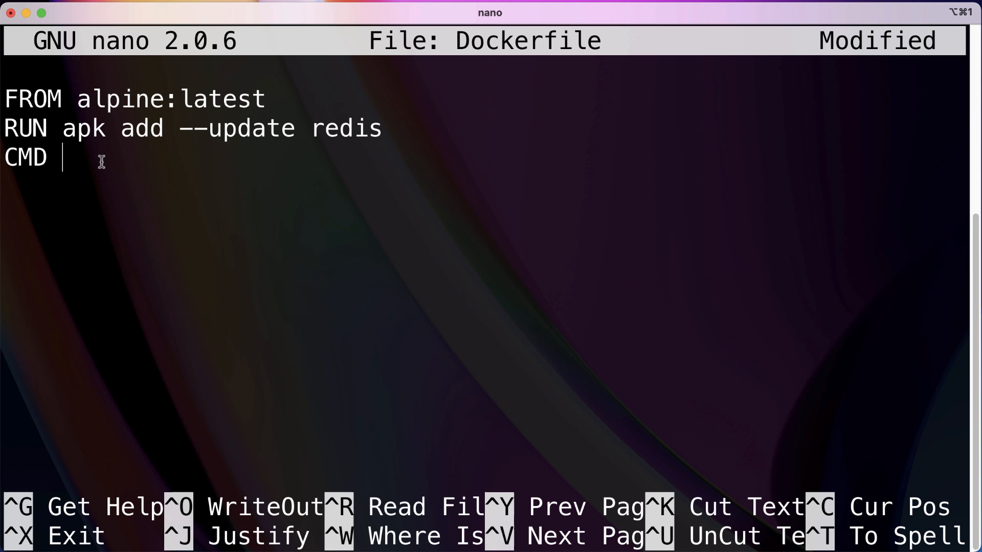
pyautogui.write('[""]')
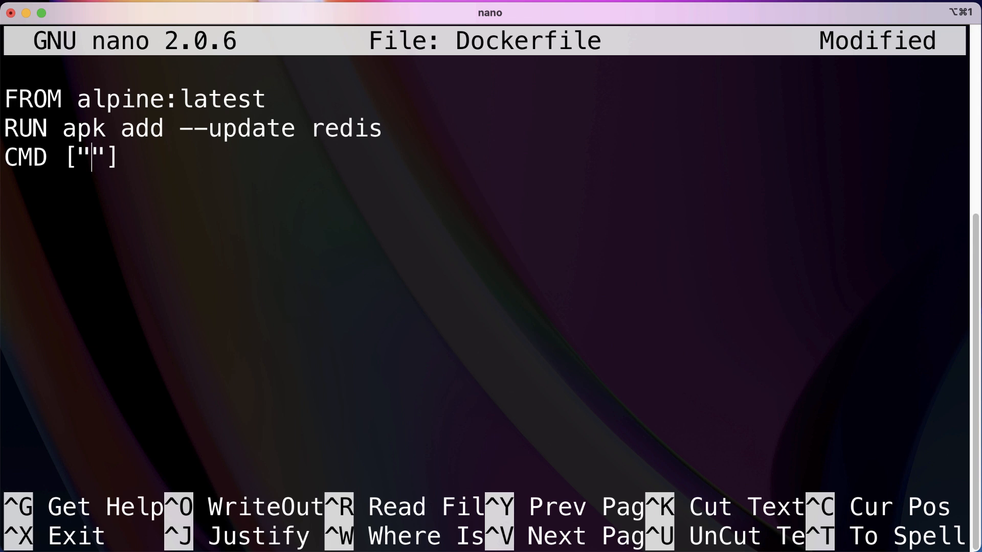
pyautogui.write('redis-server')
pyautogui.click(483, 216)
pyautogui.write('# fdsfnsdakf')
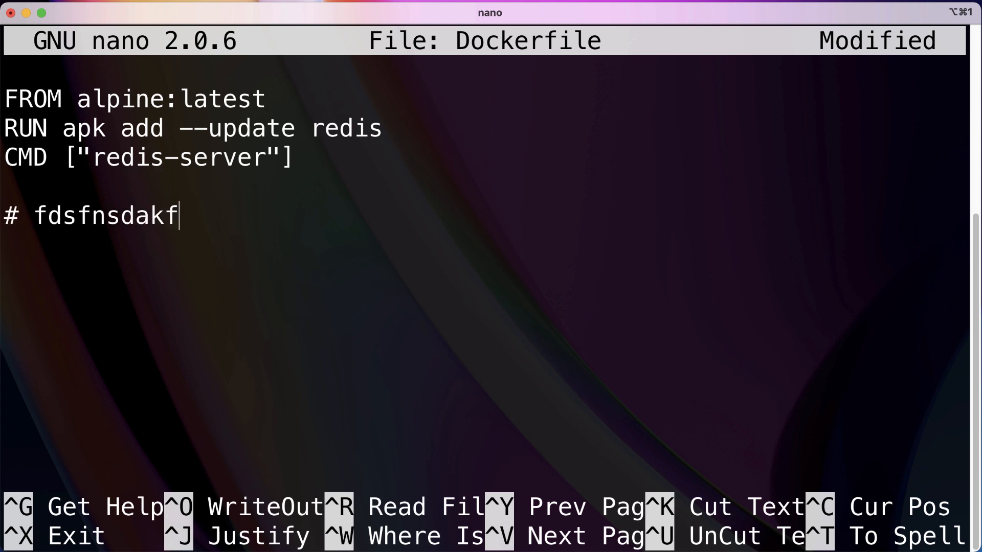
pyautogui.press('BackSpace')
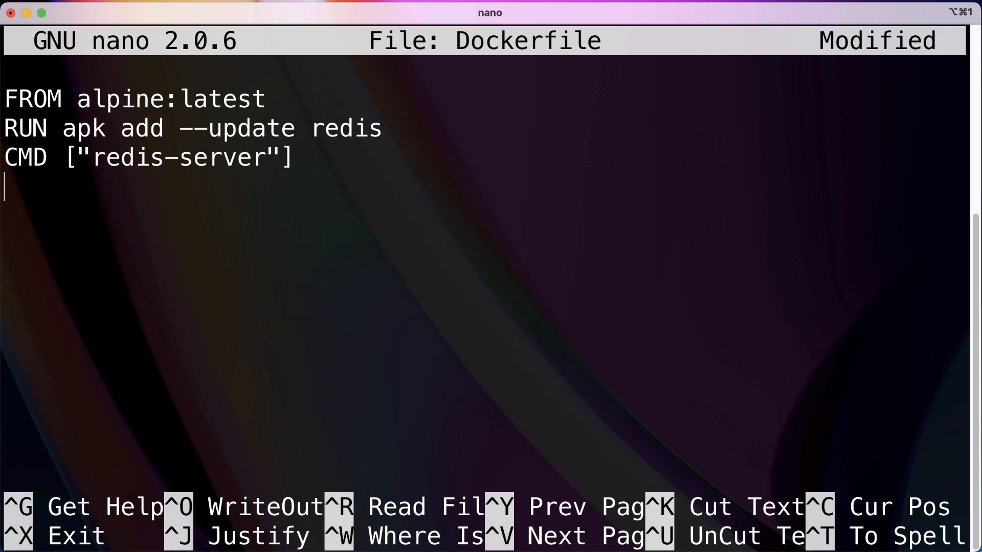
pyautogui.moveTo(107, 159)
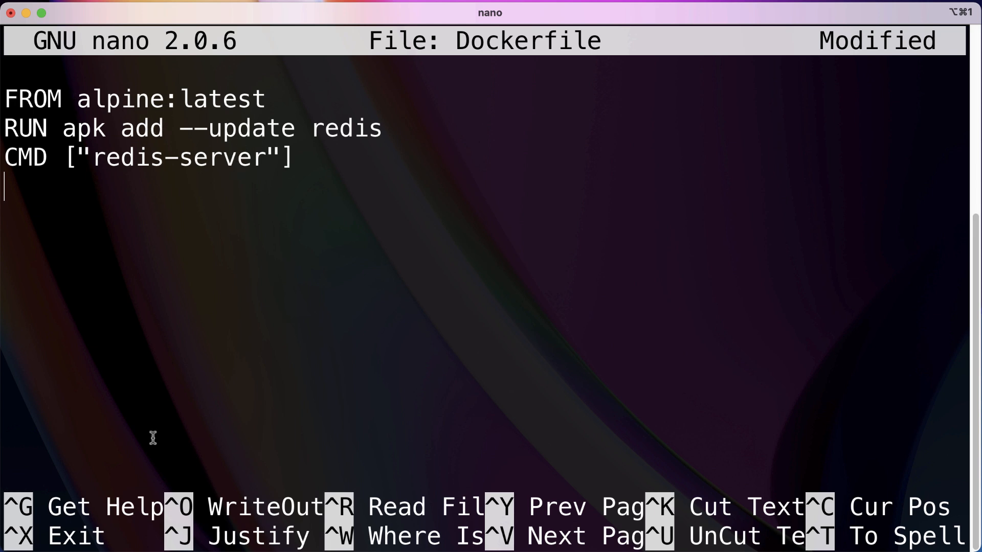
pyautogui.moveTo(207, 386)
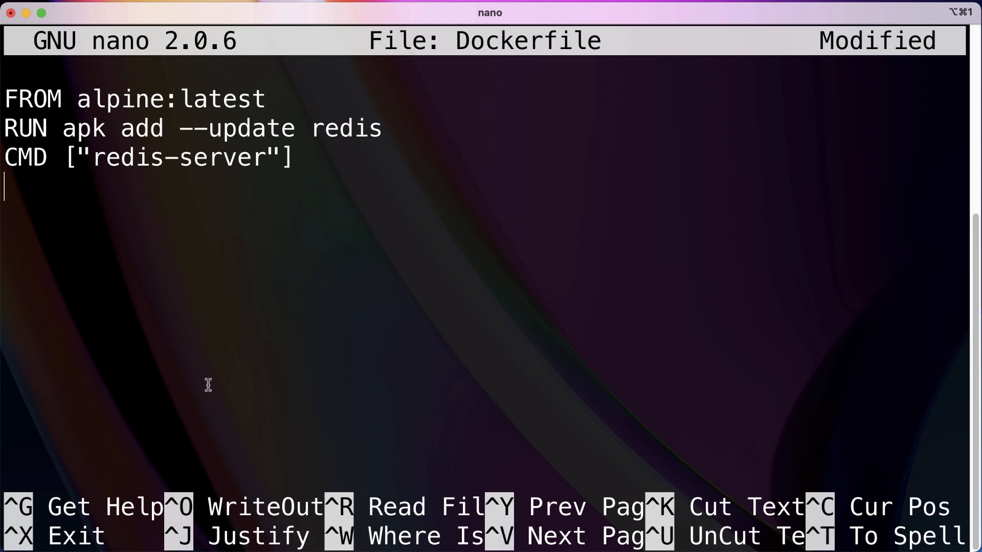
pyautogui.moveTo(205, 322)
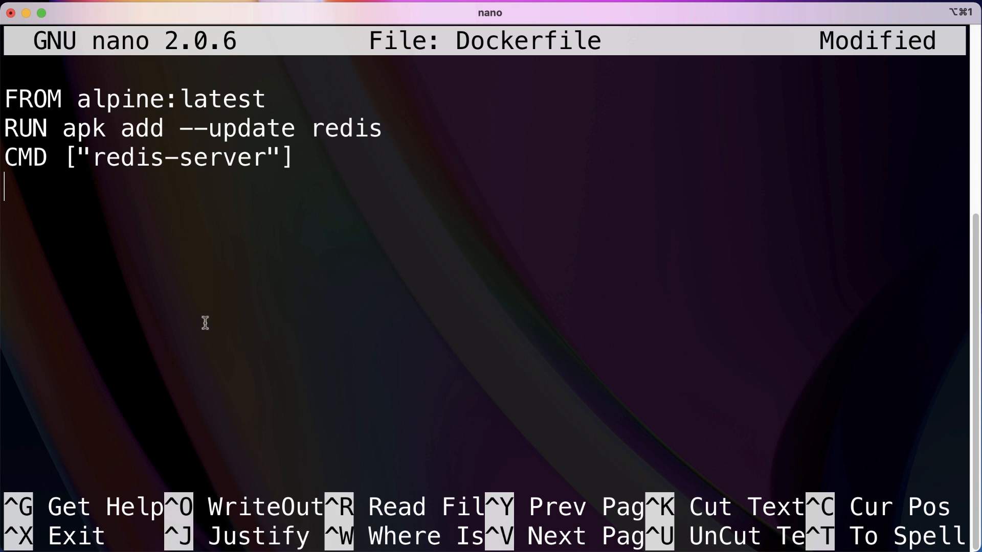
pyautogui.moveTo(350, 296)
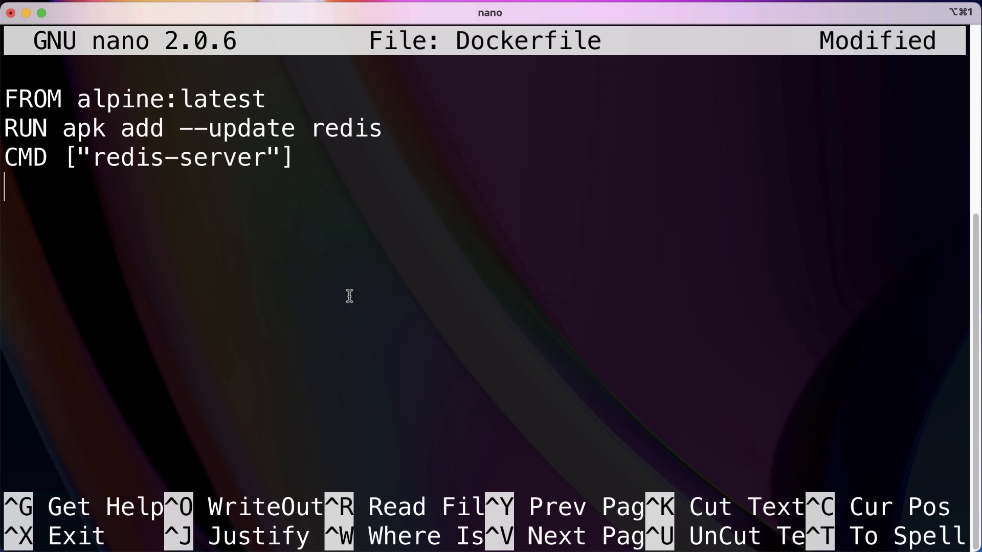
pyautogui.press('ctrl+o')
pyautogui.write('cat Dockerfile')
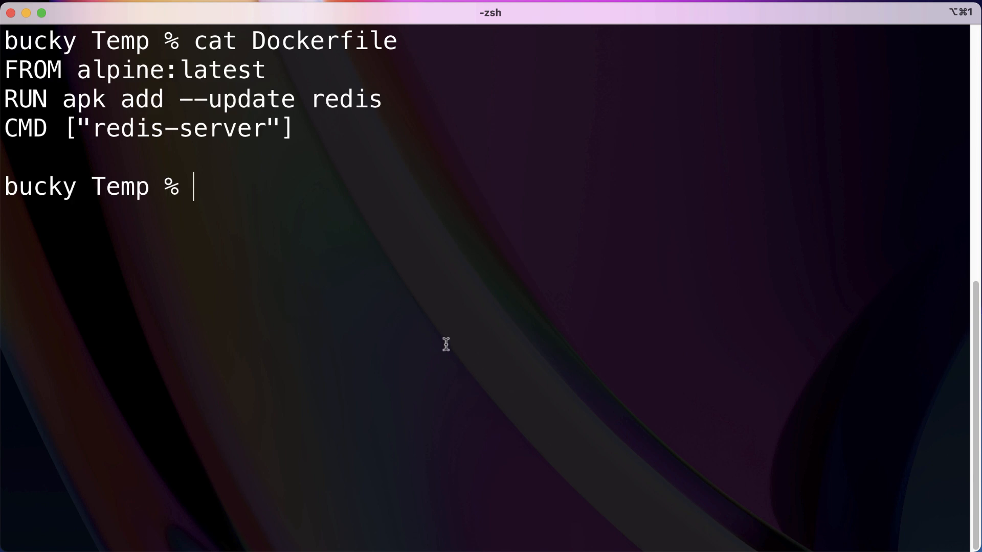
pyautogui.moveTo(447, 350)
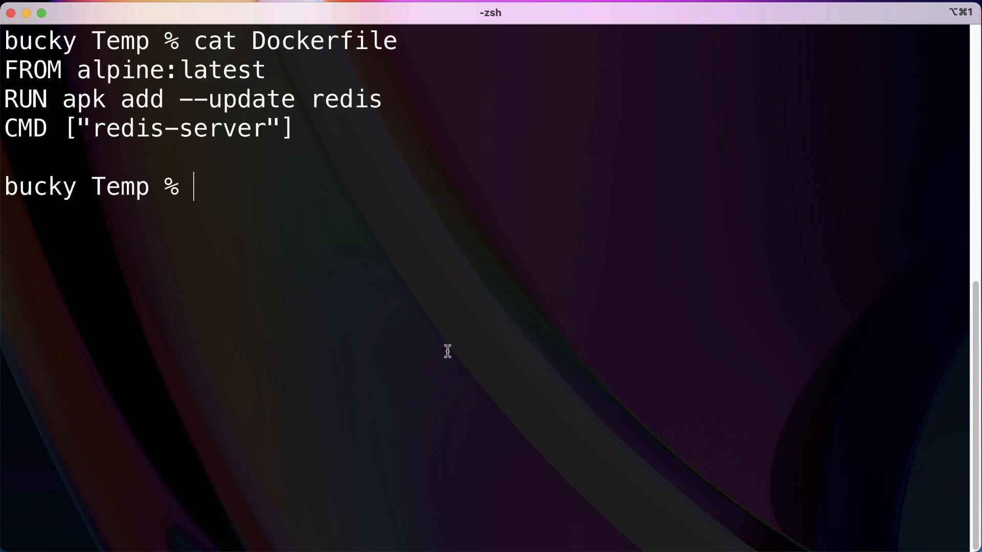
pyautogui.moveTo(333, 177)
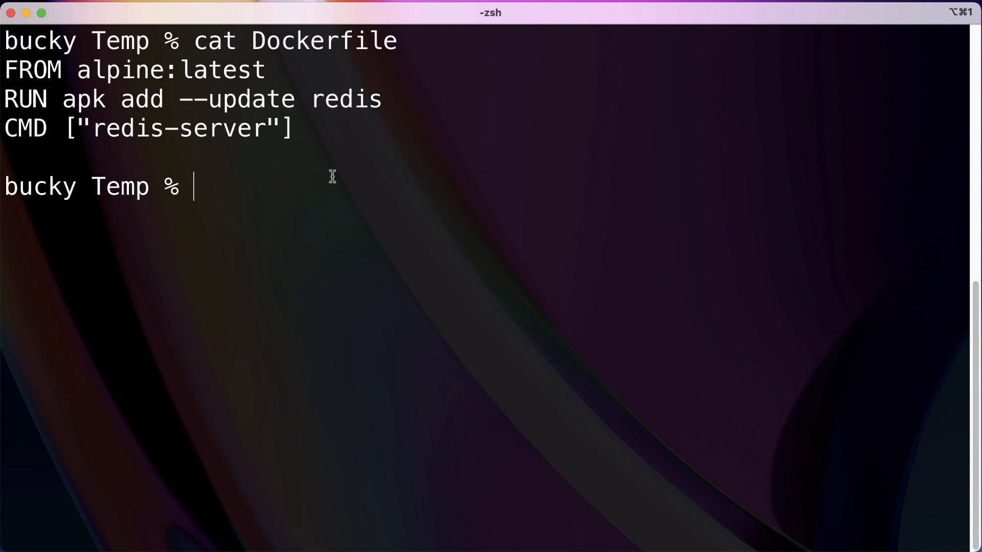
# Step: Compose docker build . to build an image from the Dockerfile in the current folder
pyautogui.write('docker')
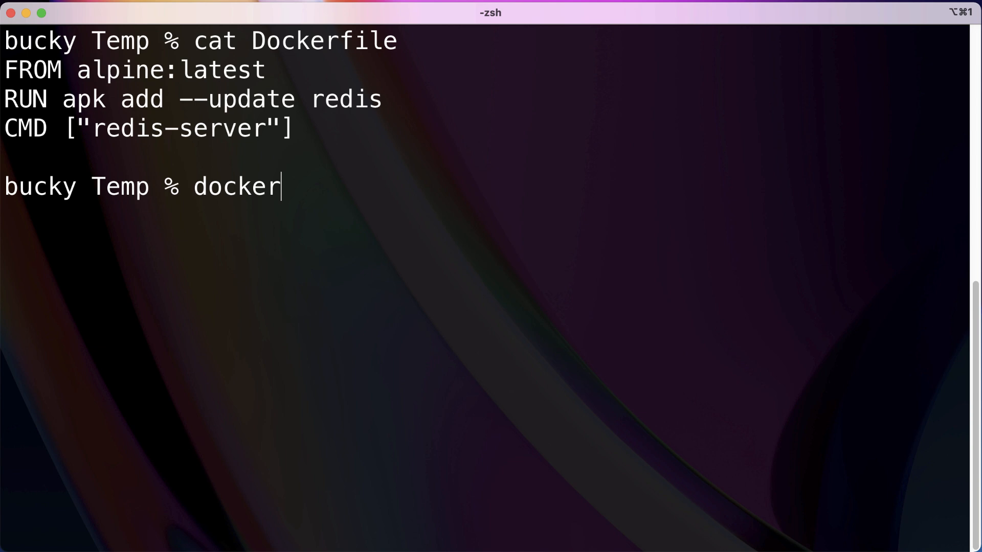
pyautogui.write('build')
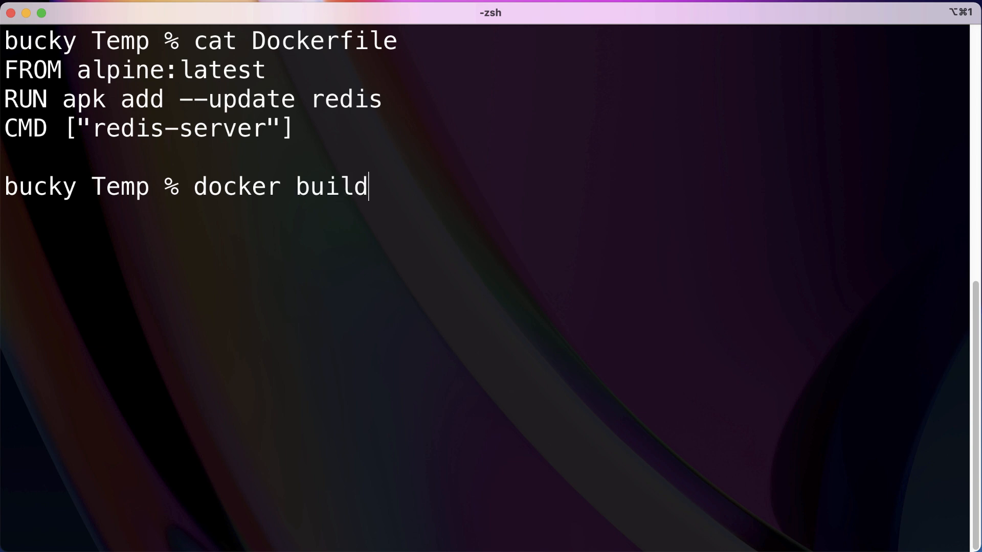
pyautogui.write('.')
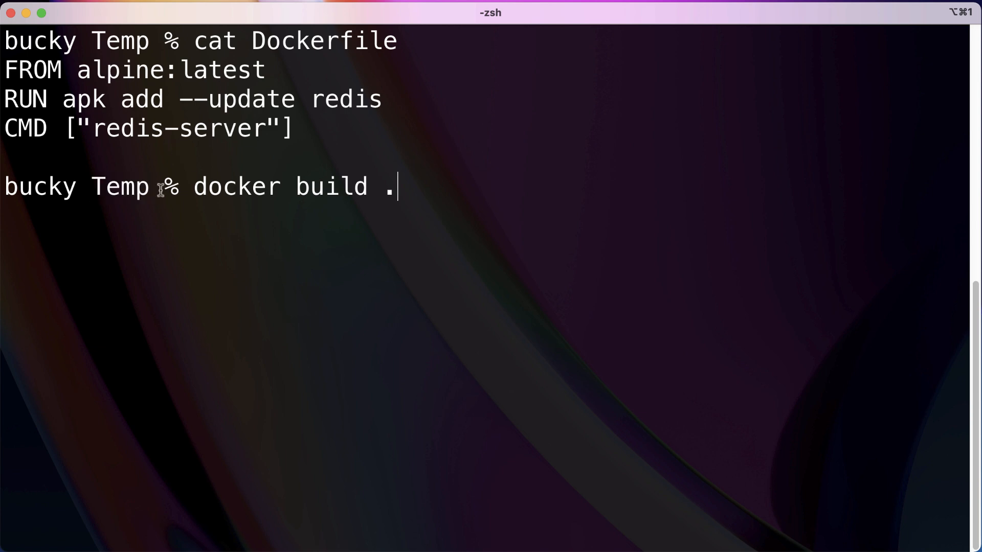
pyautogui.moveTo(442, 145)
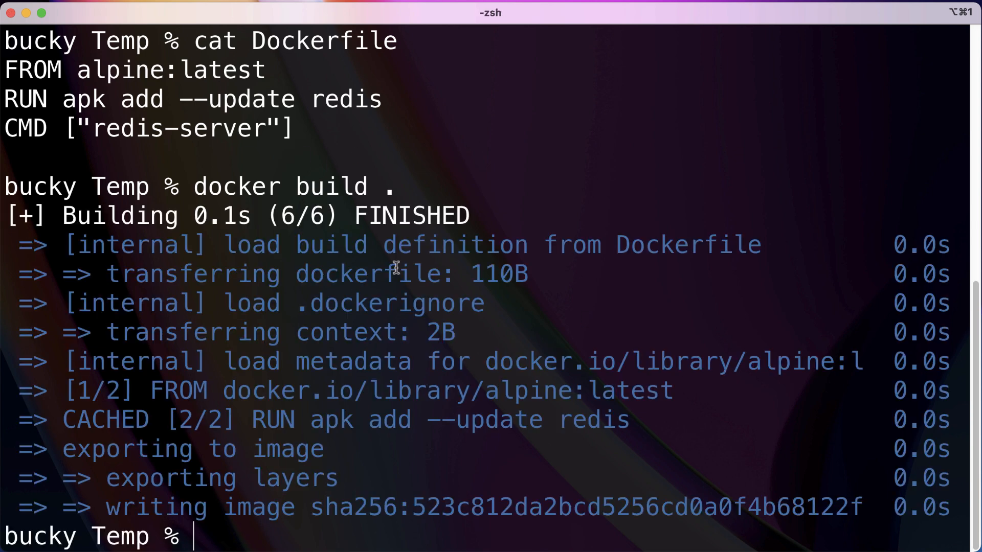
pyautogui.moveTo(254, 508)
pyautogui.write('docker image')
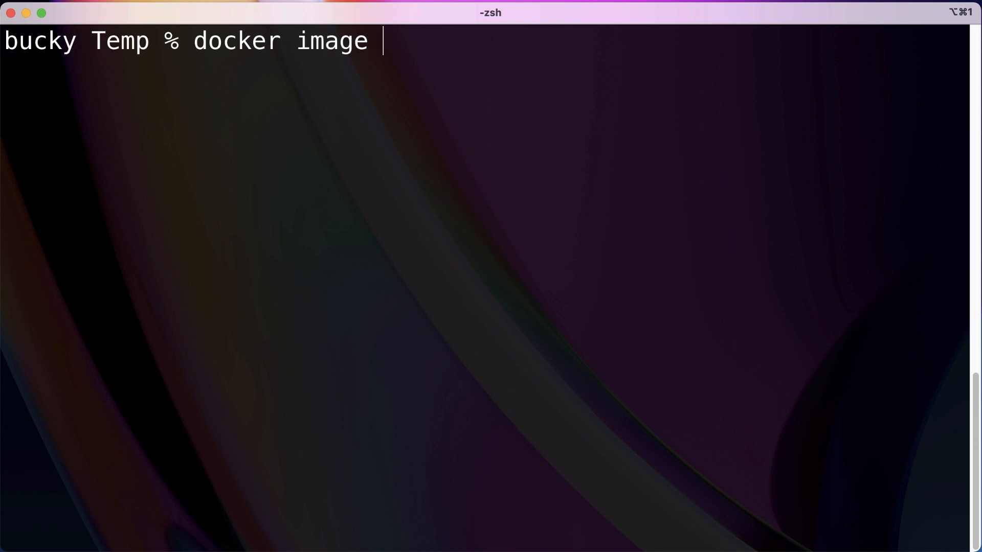
# Step: List local images with docker image ls, showing untagged 523c812da2bc beside buckys-image and alpine
pyautogui.write('ls')
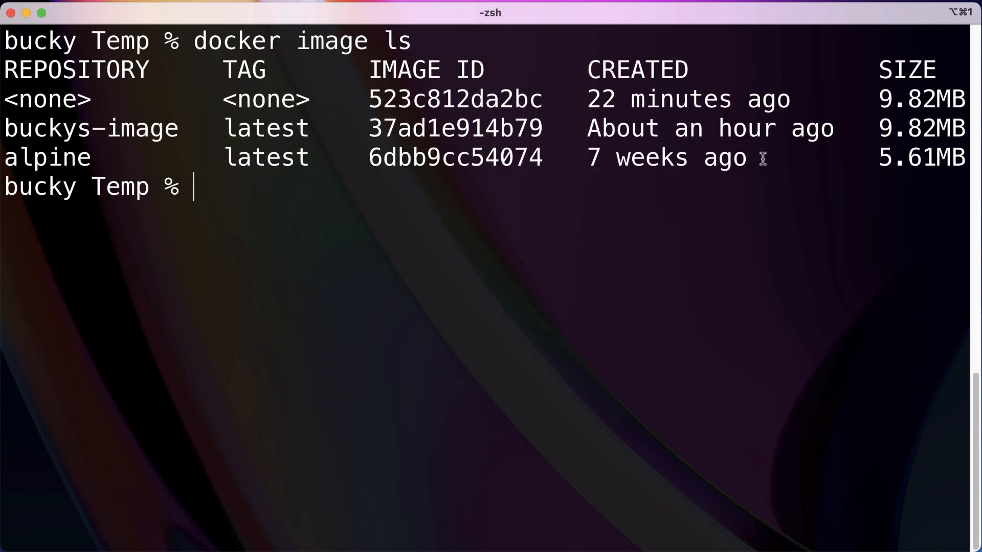
pyautogui.moveTo(86, 153)
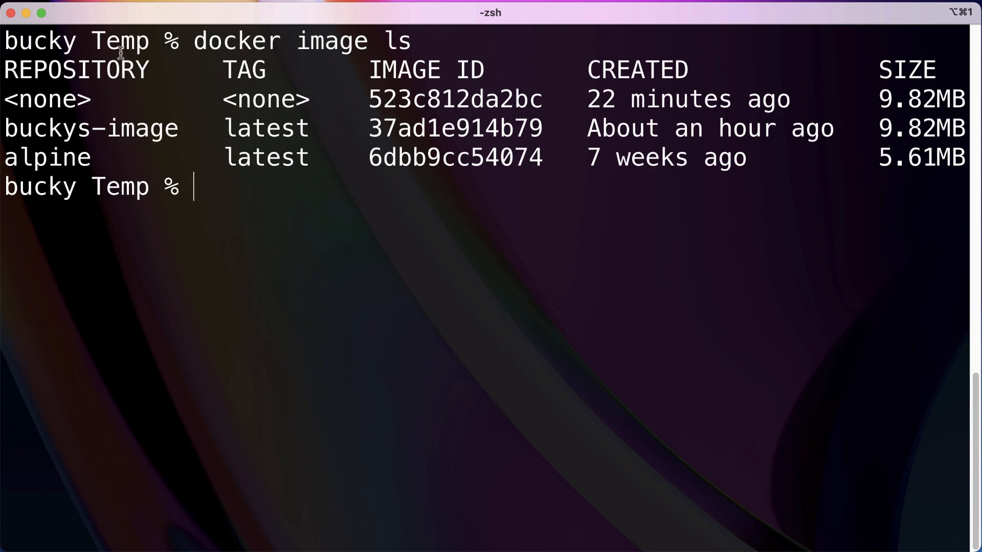
pyautogui.doubleClick(43, 99)
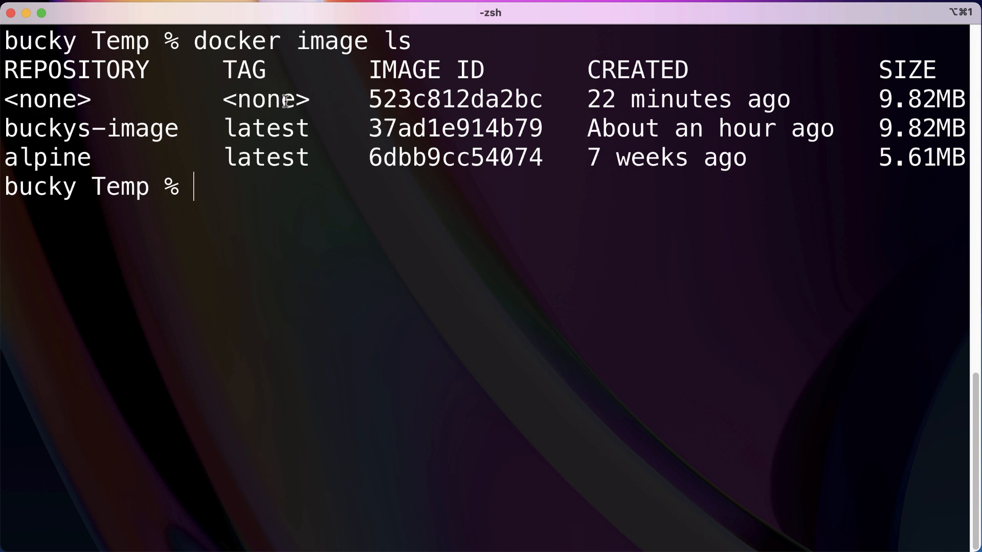
pyautogui.moveTo(390, 185)
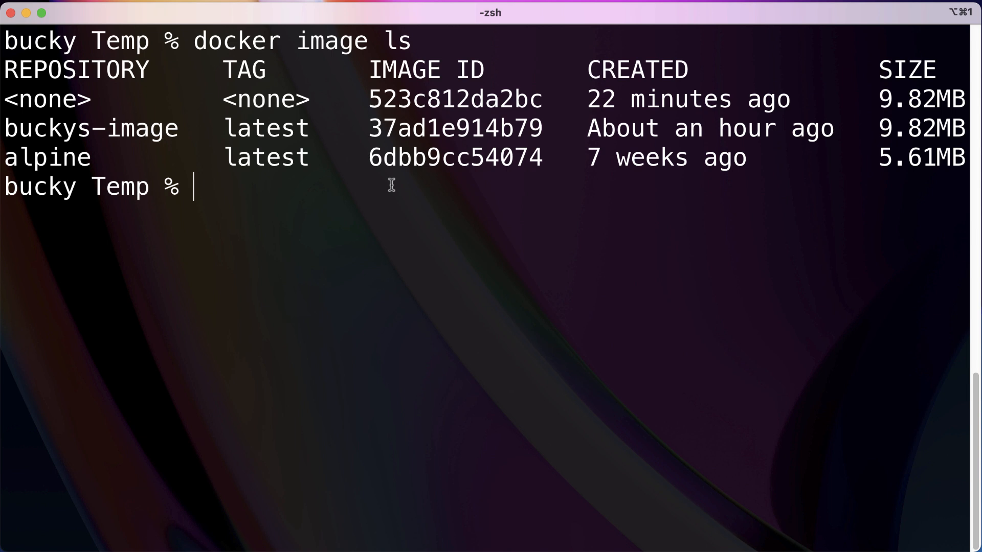
pyautogui.moveTo(573, 225)
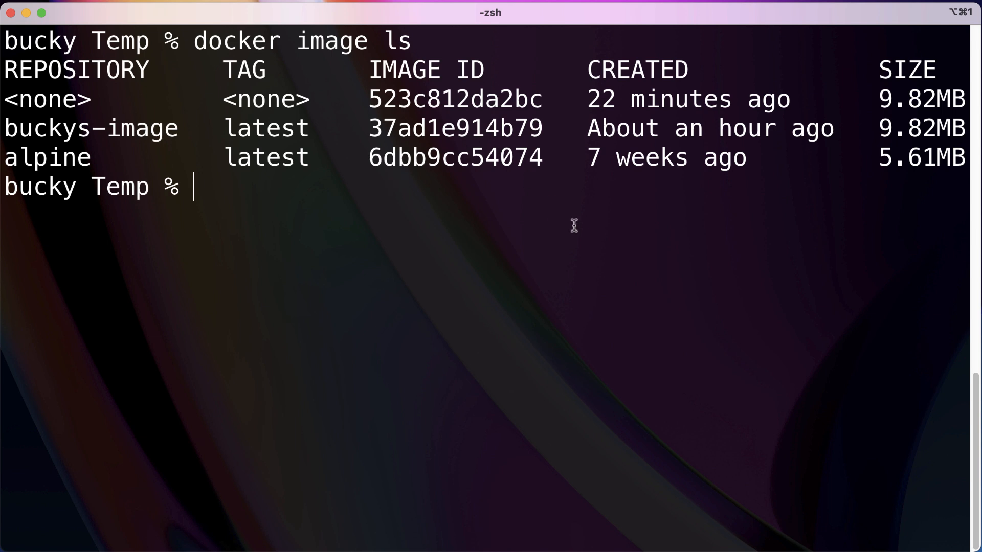
pyautogui.moveTo(409, 103)
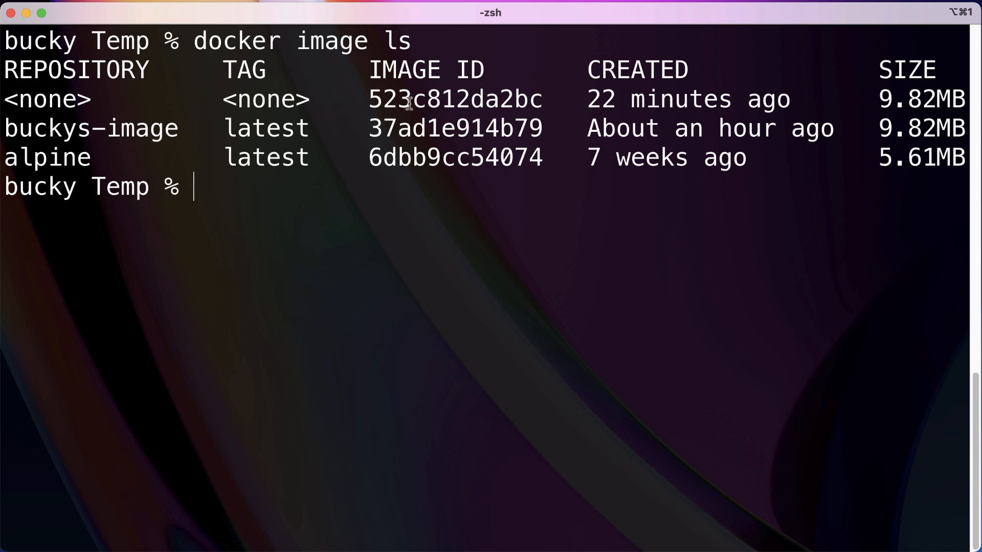
pyautogui.moveTo(345, 186)
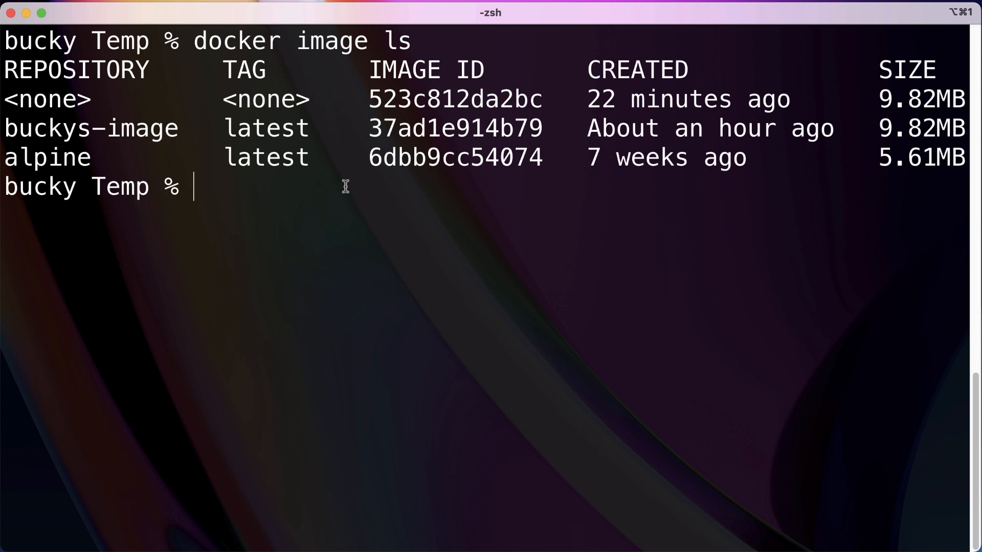
# Step: Force-delete the untagged image 523c812da2bc with docker image rm -f and clear the screen
pyautogui.write('docker image')
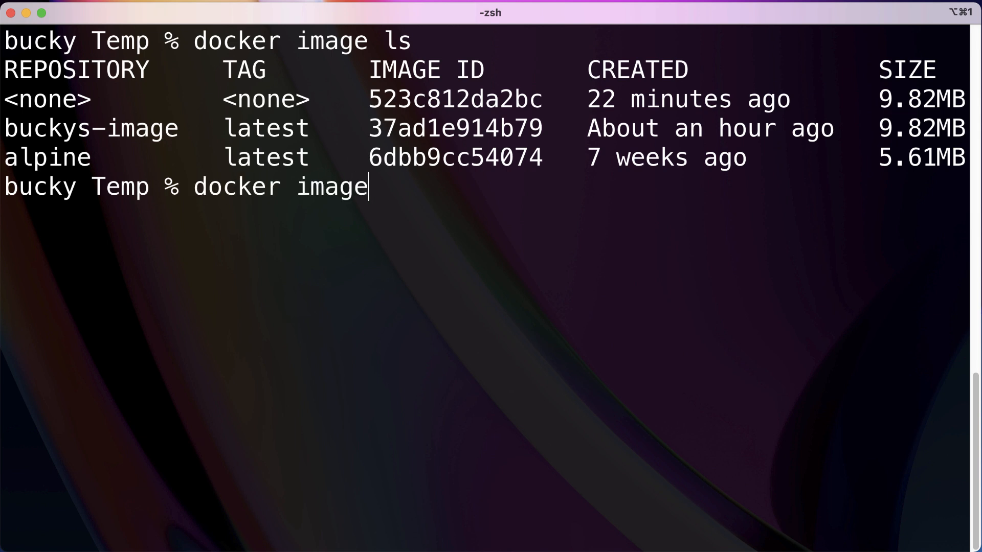
pyautogui.write('rm -')
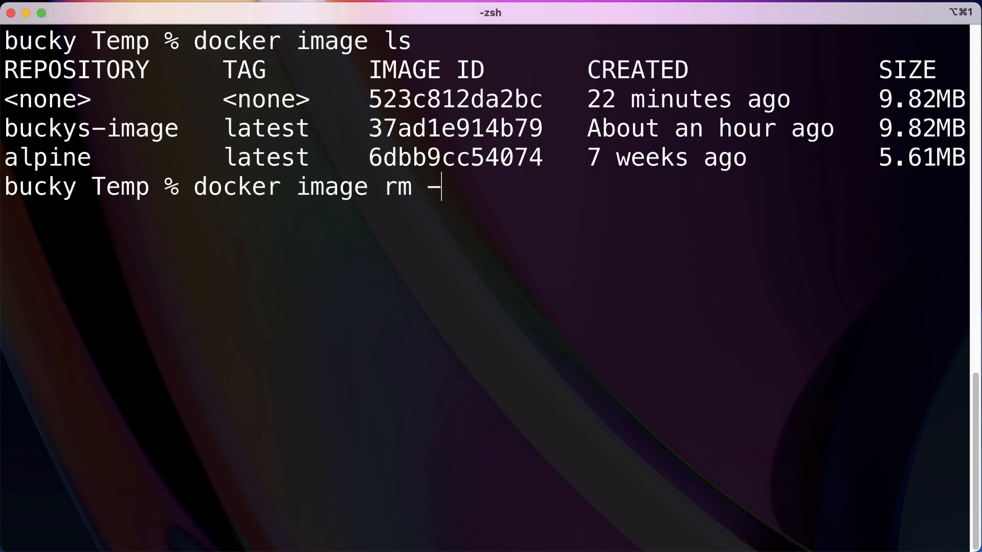
pyautogui.write('f 523c812da2bc')
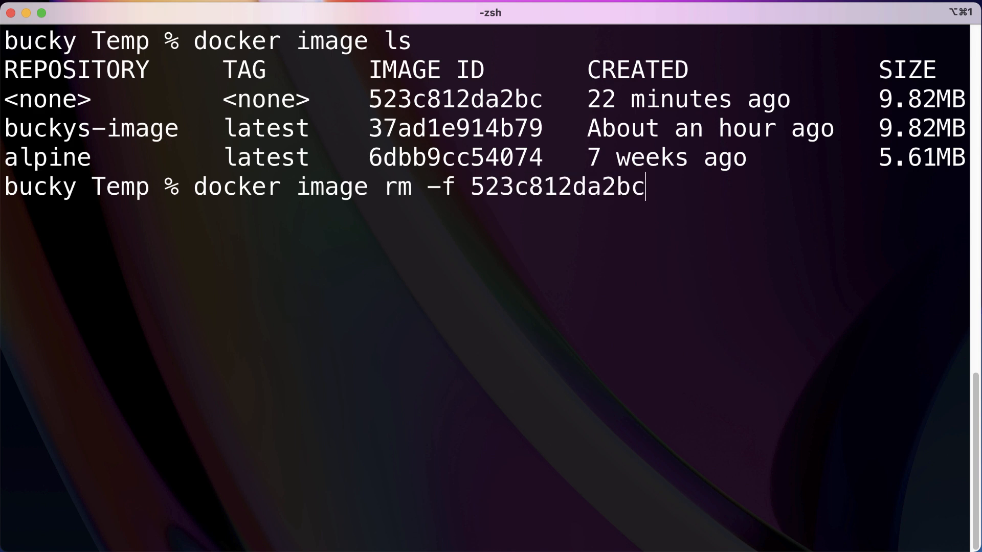
pyautogui.press('Return')
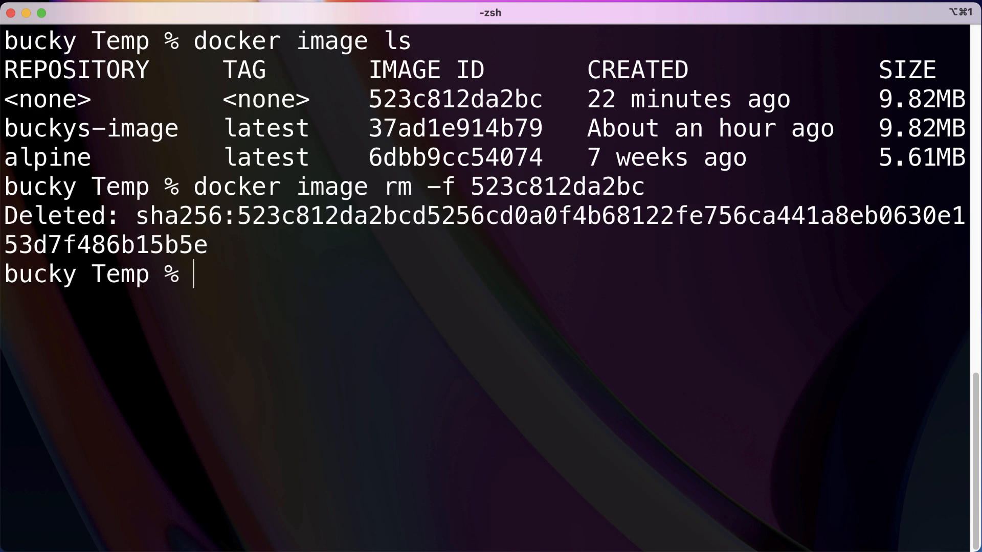
pyautogui.write('clear')
pyautogui.write('docker image ls')
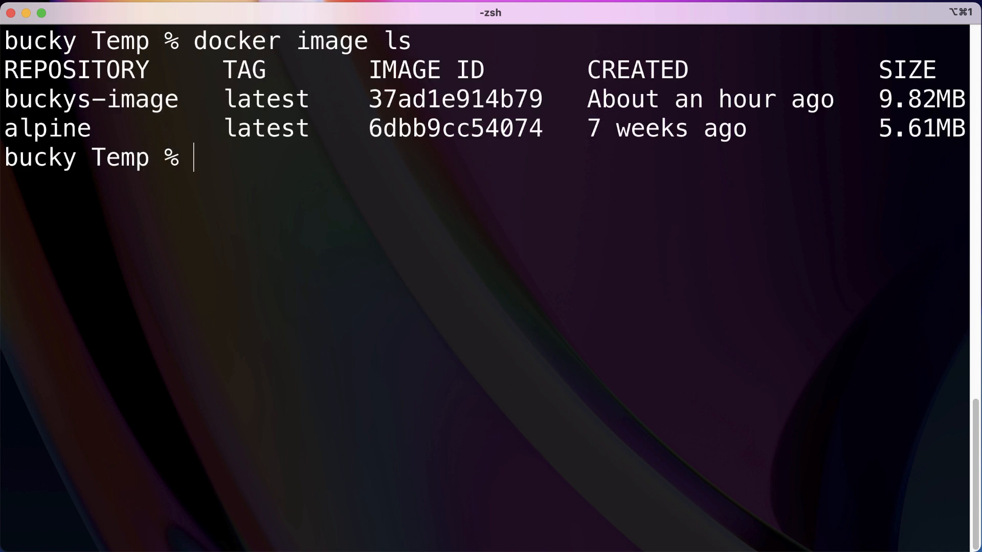
pyautogui.write('clear')
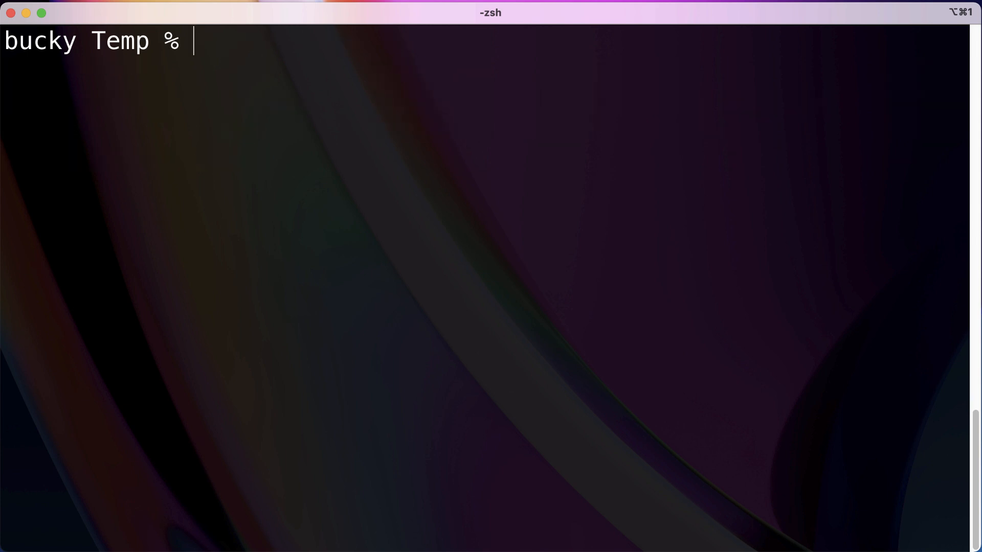
# Step: Build the Dockerfile into the tagged image thenewboston/buckys-redis:latest with docker build -t
pyautogui.write('cat Dockerfile')
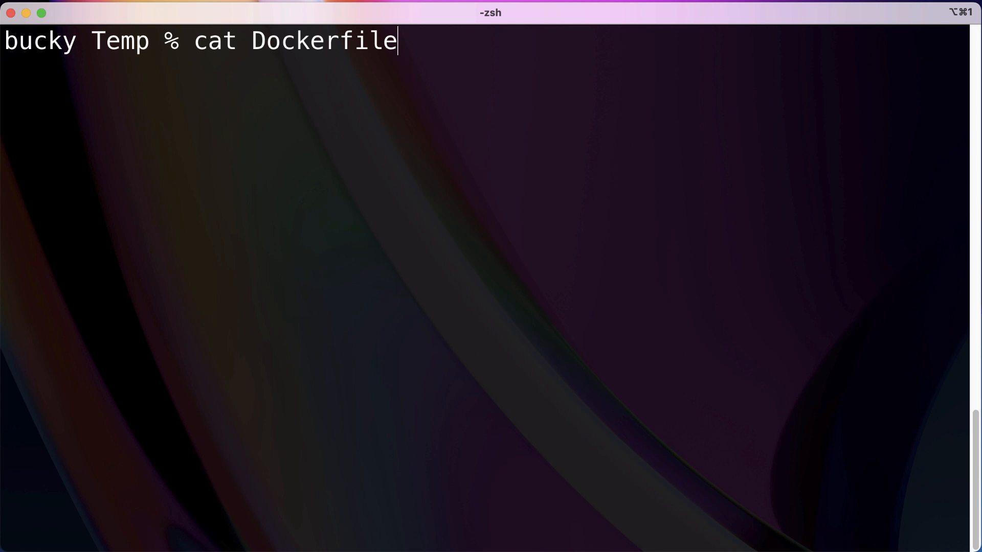
pyautogui.write('docker build .')
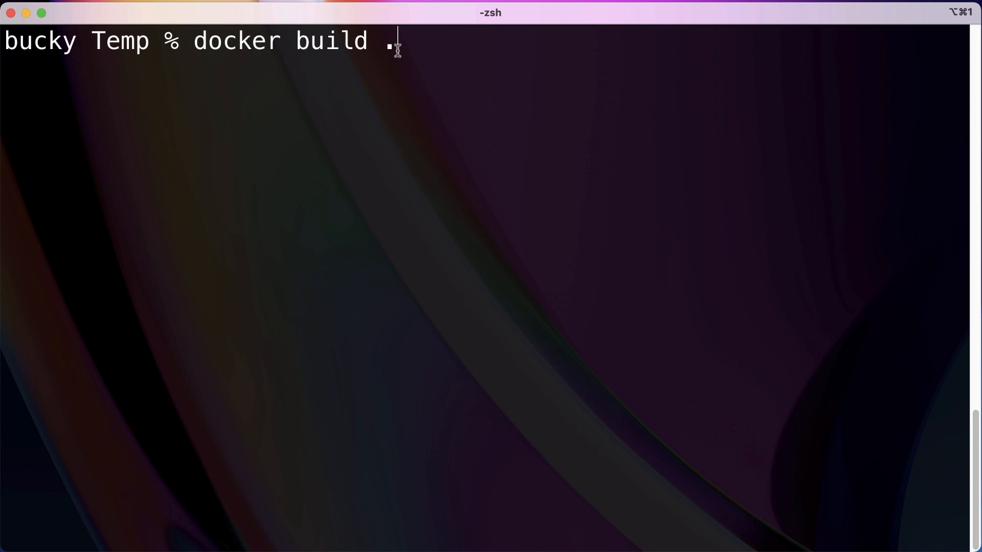
pyautogui.moveTo(653, 115)
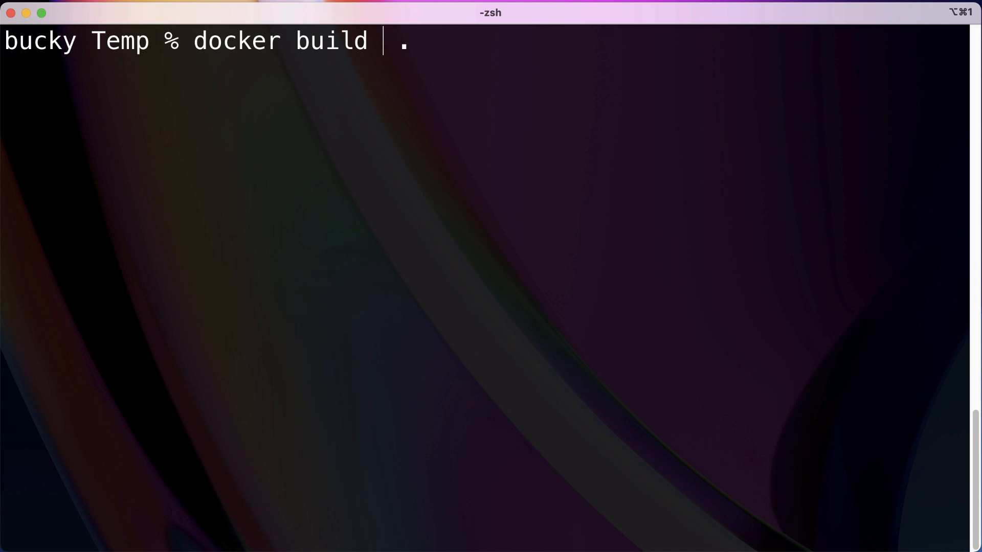
pyautogui.write('-t')
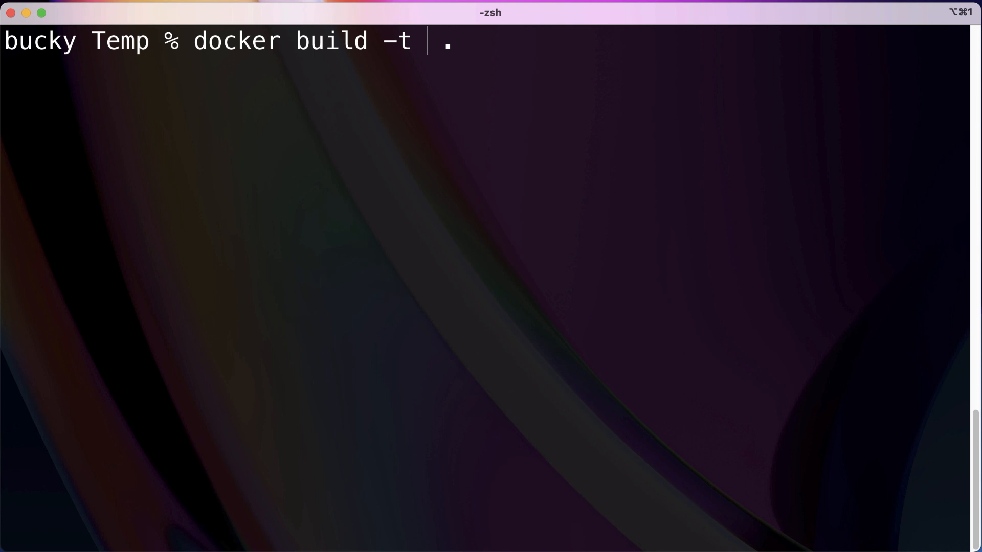
pyautogui.write('t')
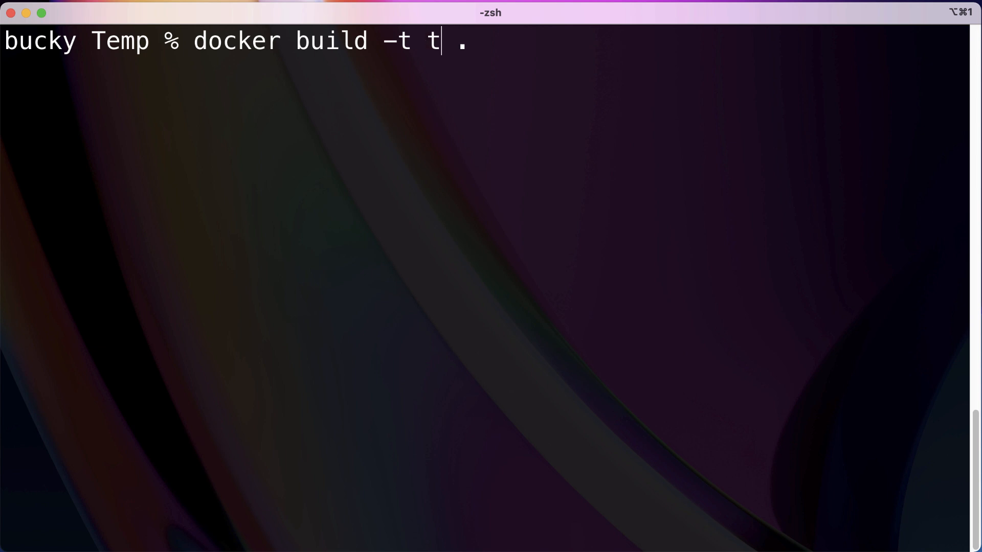
pyautogui.write('henewboston')
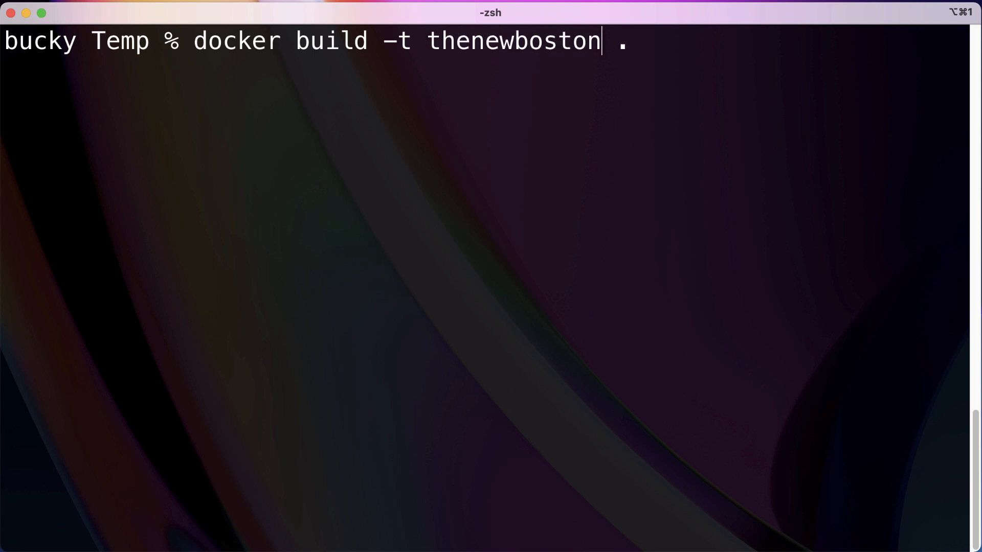
pyautogui.write('/')
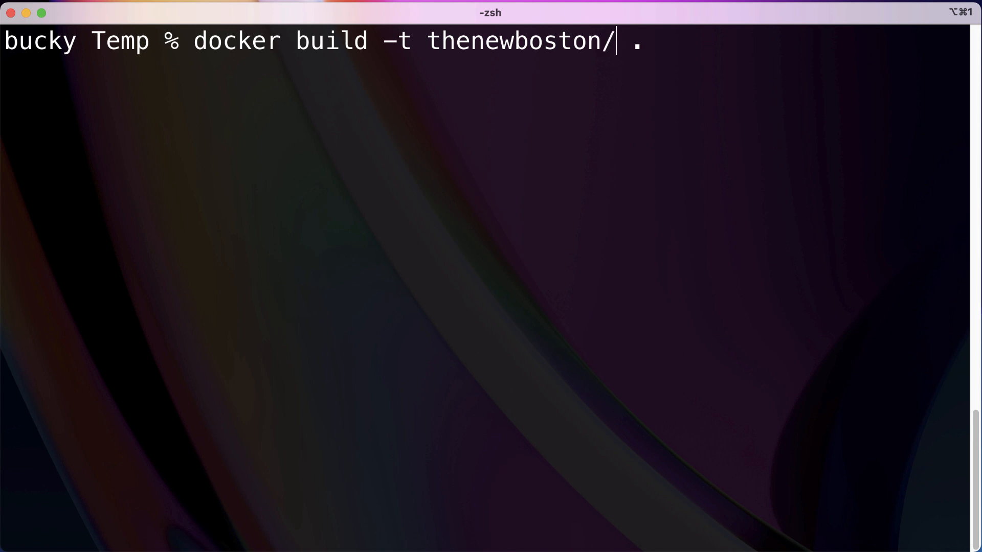
pyautogui.write('buckys-redi')
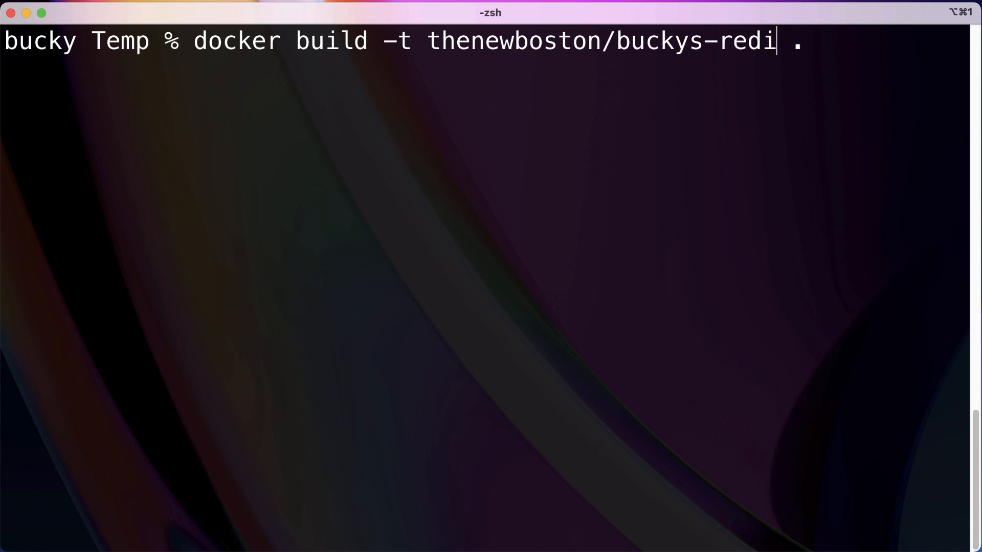
pyautogui.write('s:')
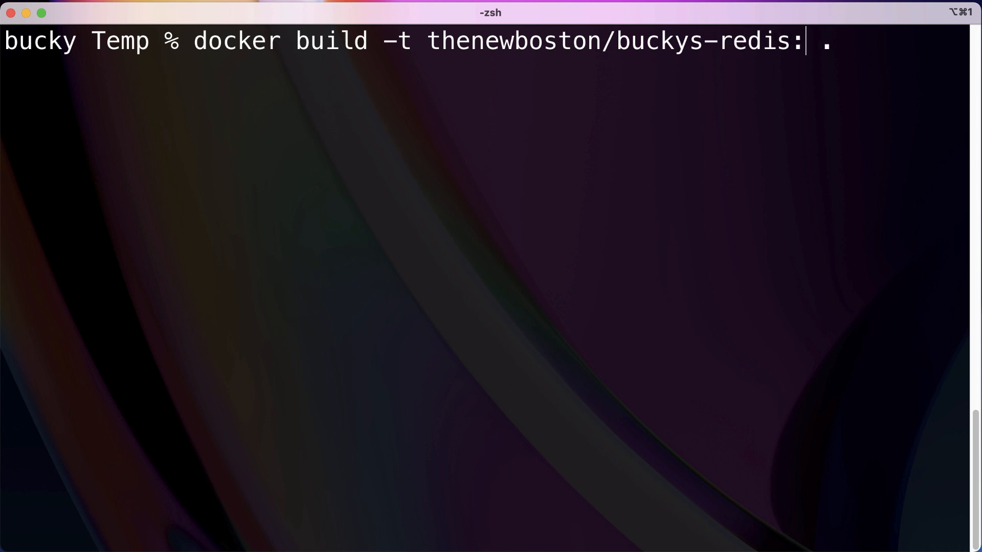
pyautogui.write('latest')
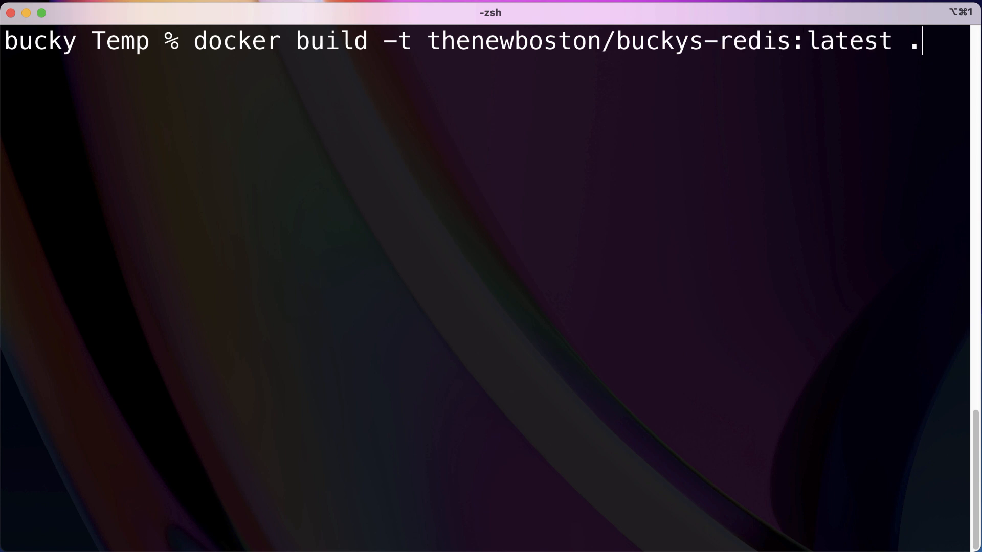
pyautogui.moveTo(486, 49)
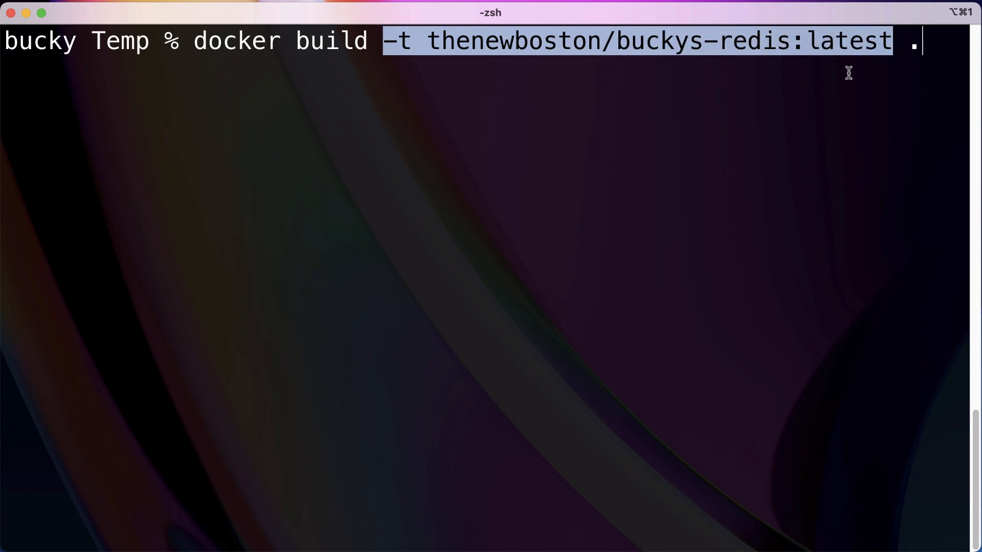
pyautogui.click(862, 57)
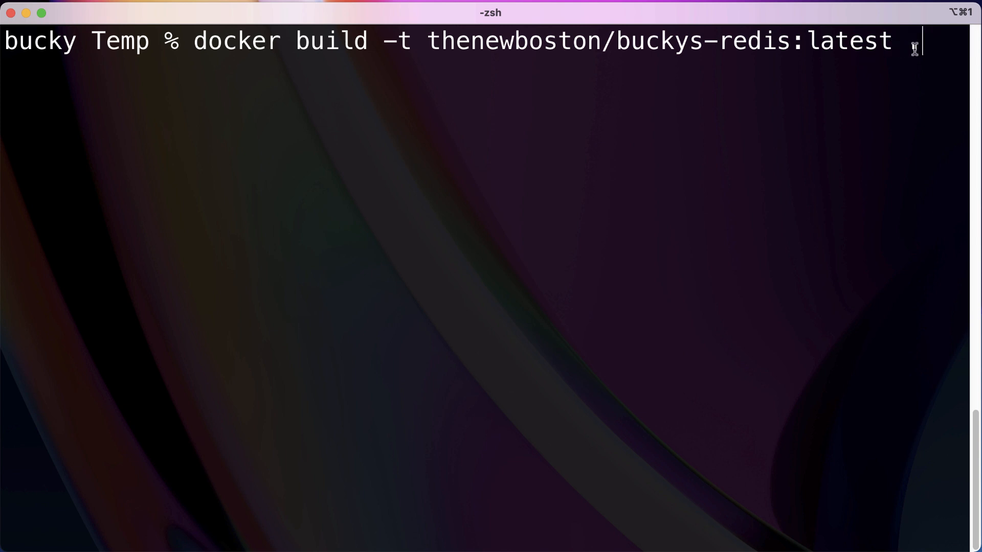
pyautogui.write('.')
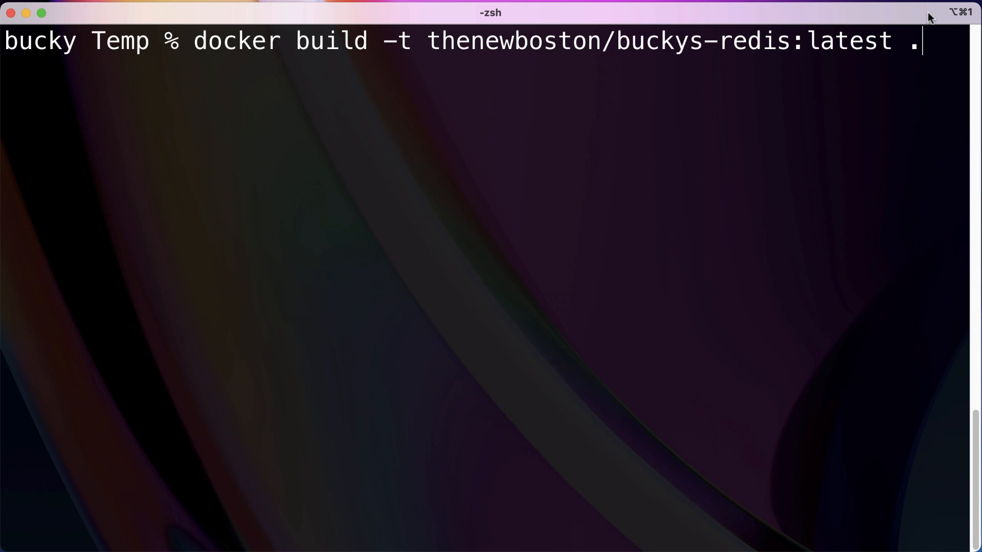
pyautogui.press('Return')
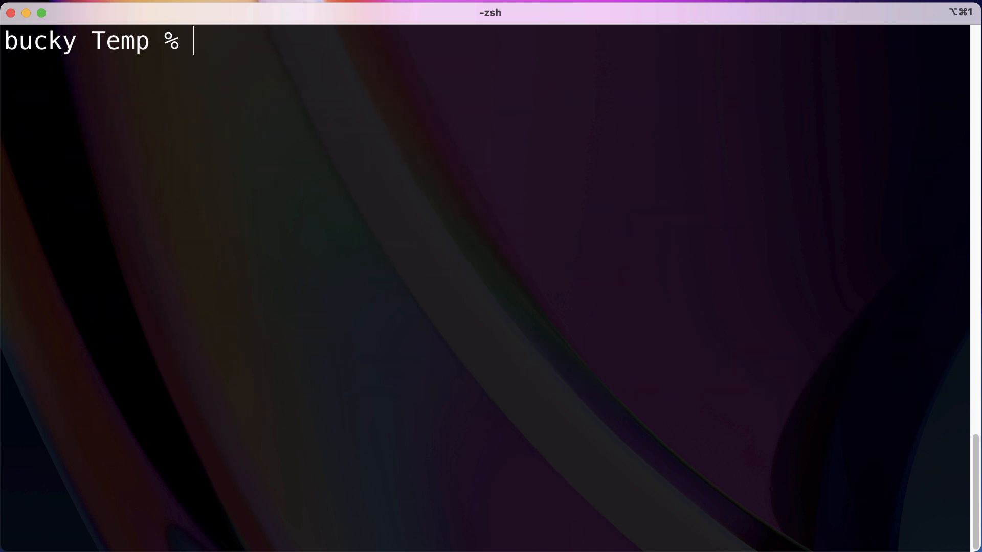
# Step: Confirm thenewboston/buckys-redis:latest appears in docker image ls and start the next docker command
pyautogui.write('docker image ls')
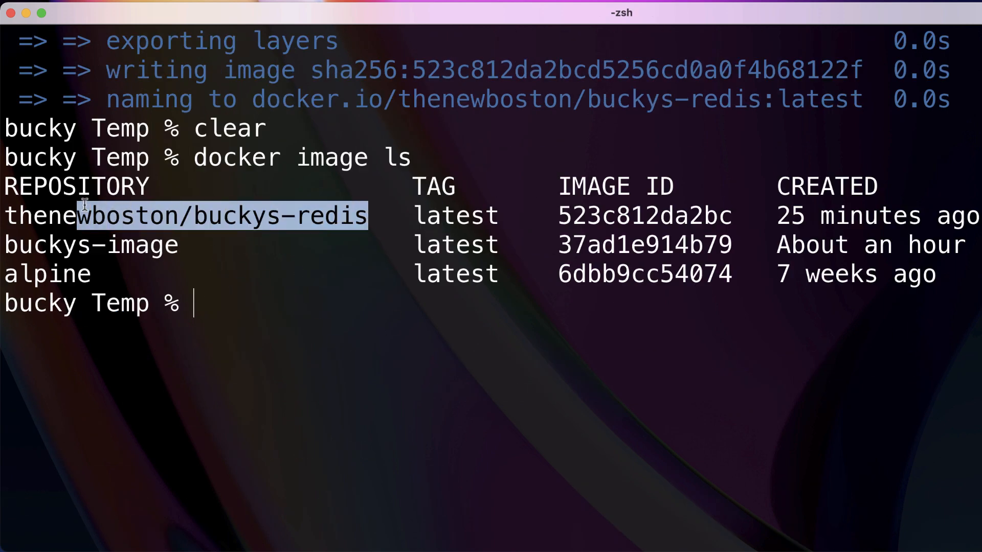
pyautogui.click(429, 216)
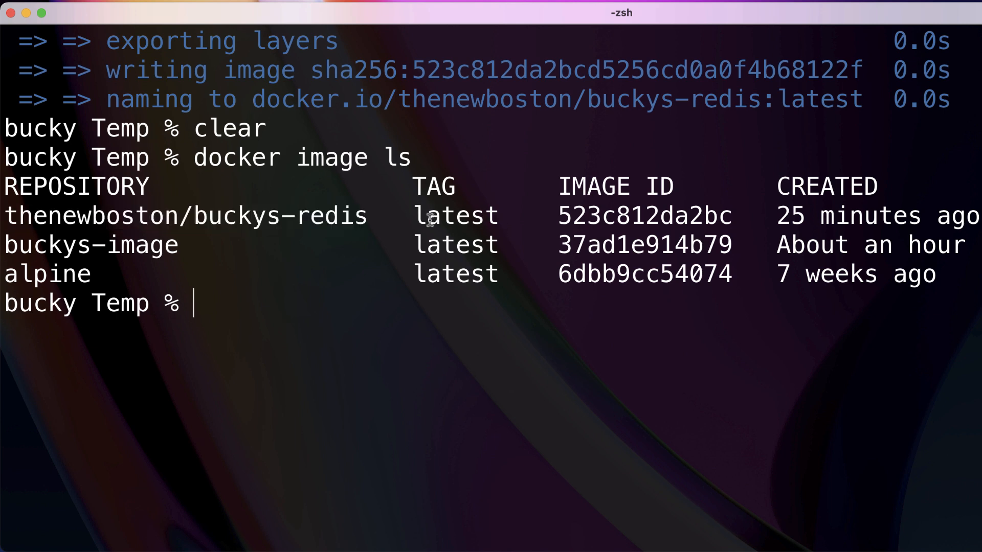
pyautogui.doubleClick(455, 216)
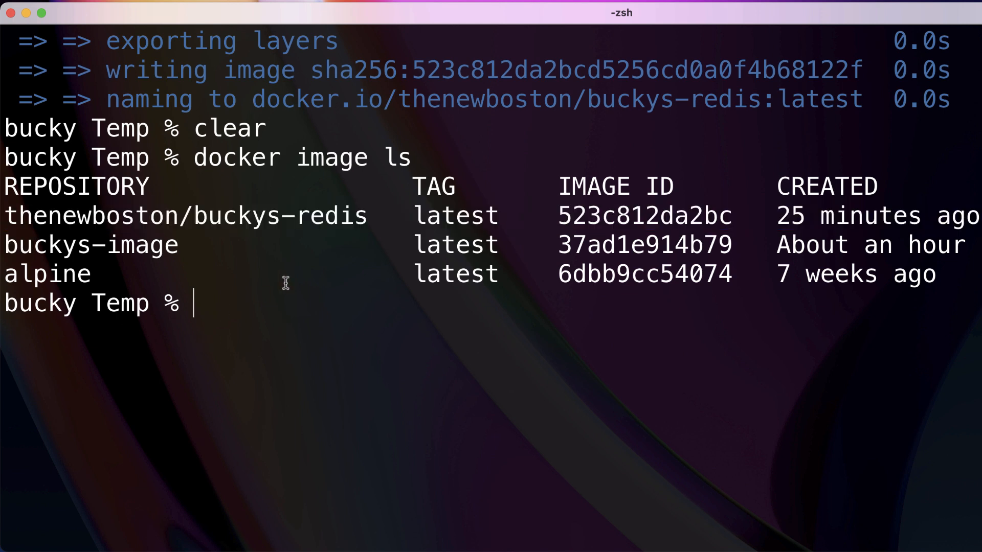
pyautogui.write('cke')
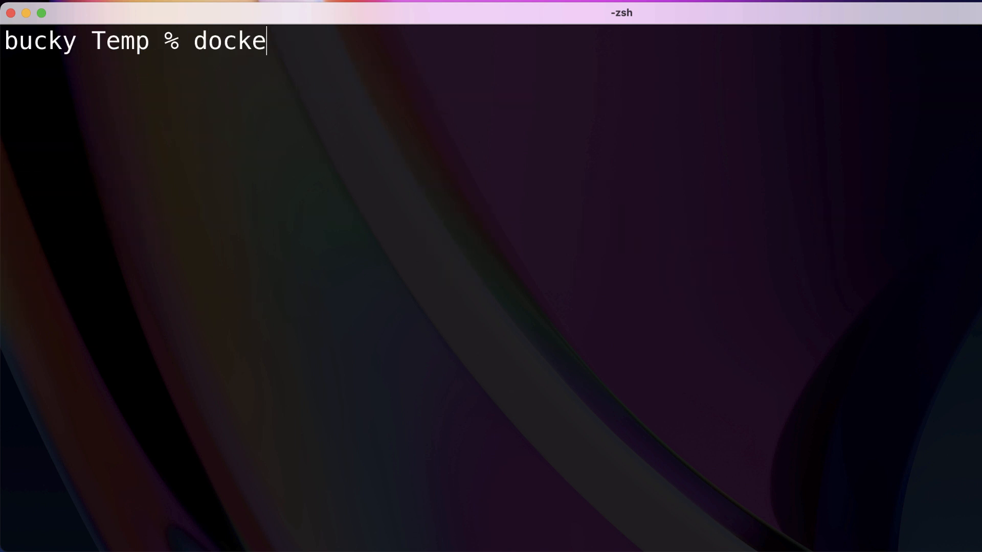
# Step: Run docker container run thenewboston/buckys-redis so Redis starts and reports ready for connections
pyautogui.write('r container run')
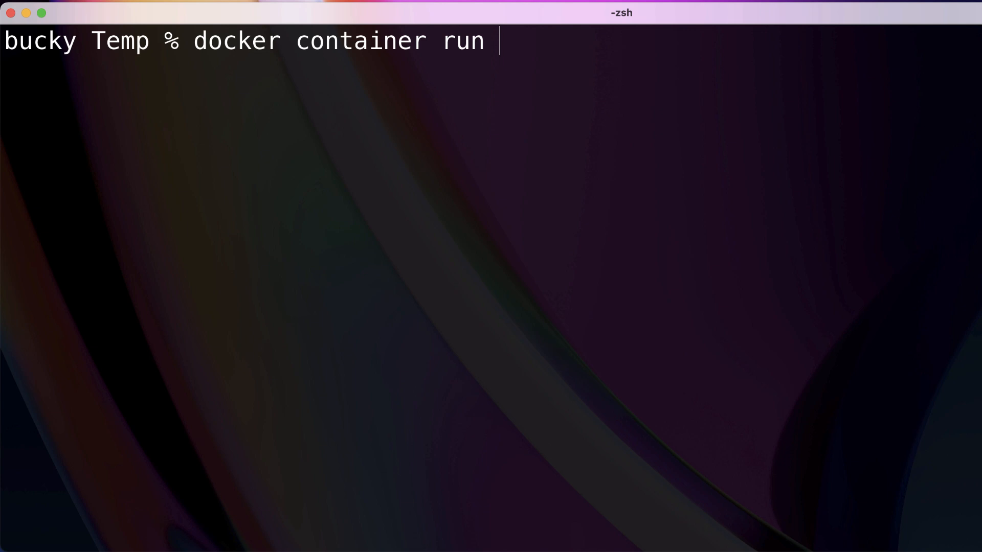
pyautogui.write('thenewboston/buckys-redis')
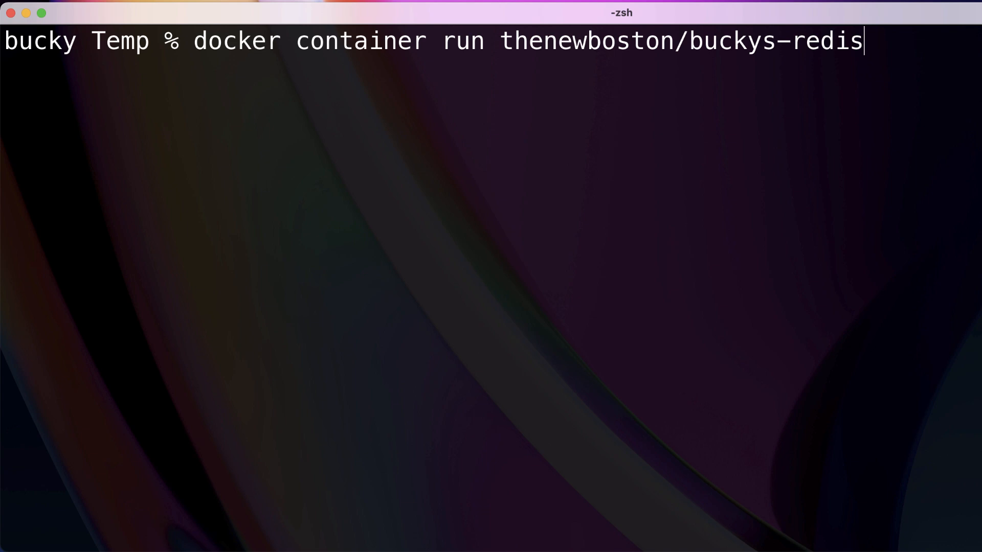
pyautogui.press('Return')
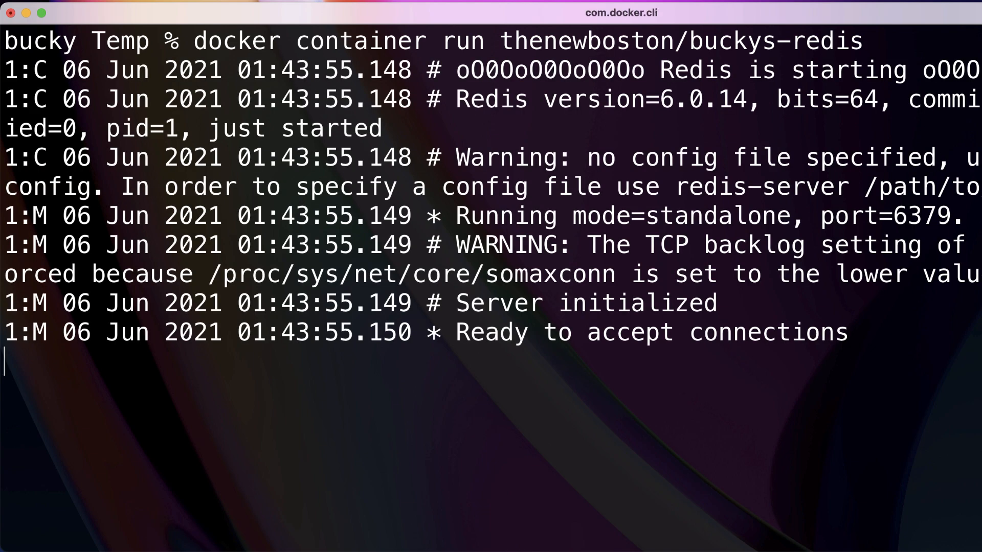